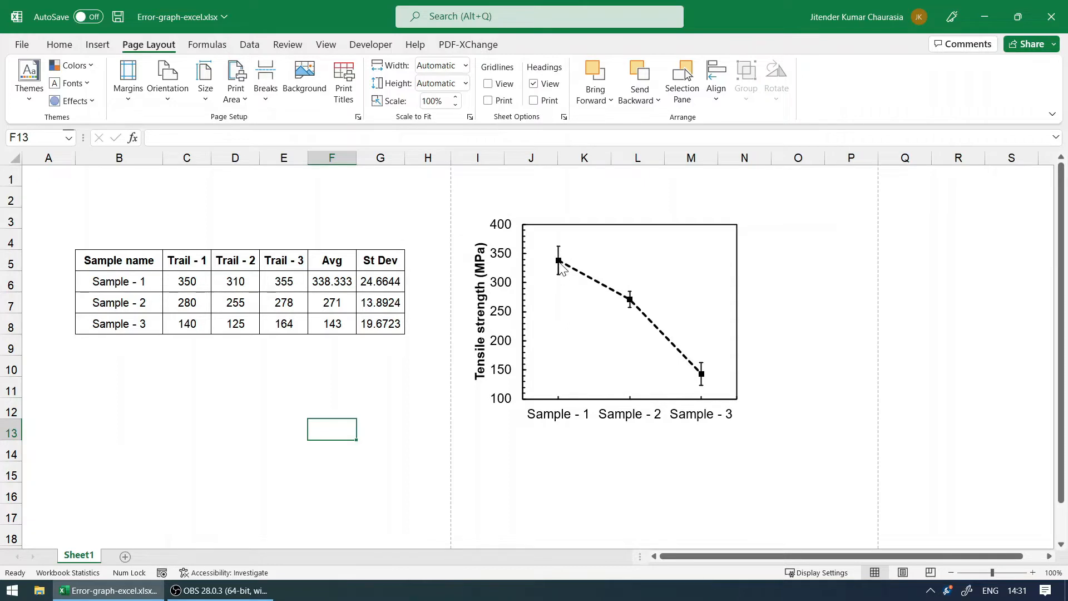
pyautogui.moveTo(112, 281)
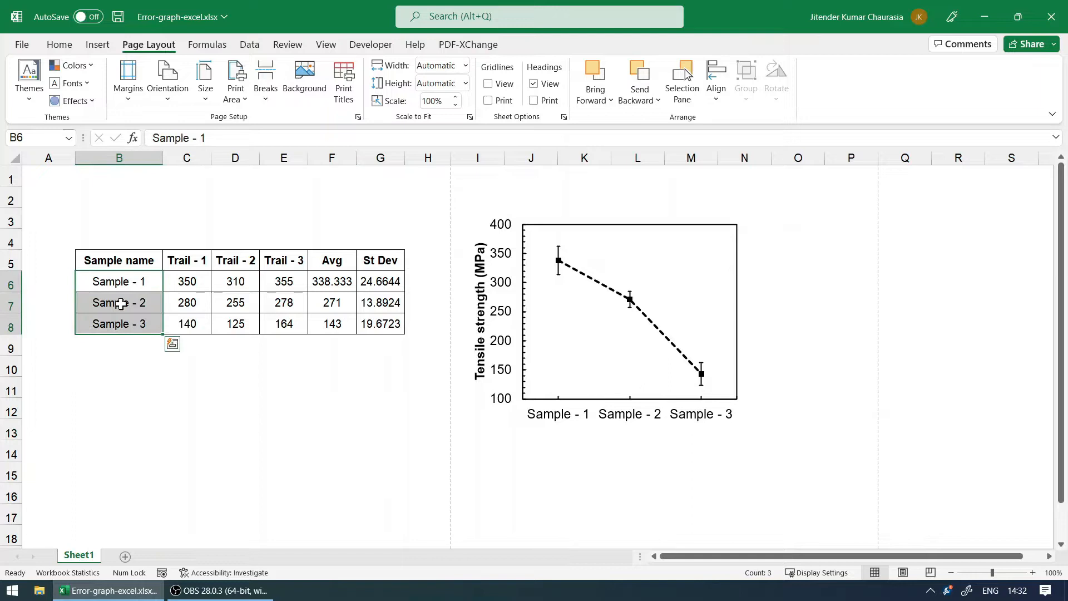
# Step: Select the Sample - 1 trial values on Sheet1 to copy the data table
pyautogui.click(186, 282)
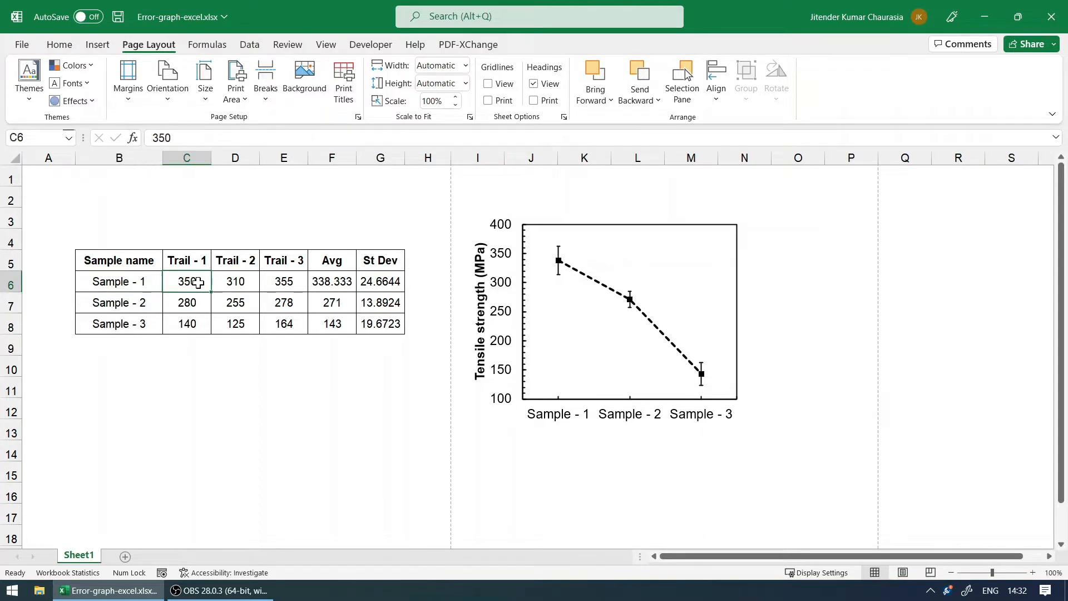
pyautogui.moveTo(186, 281); pyautogui.dragTo(284, 281)
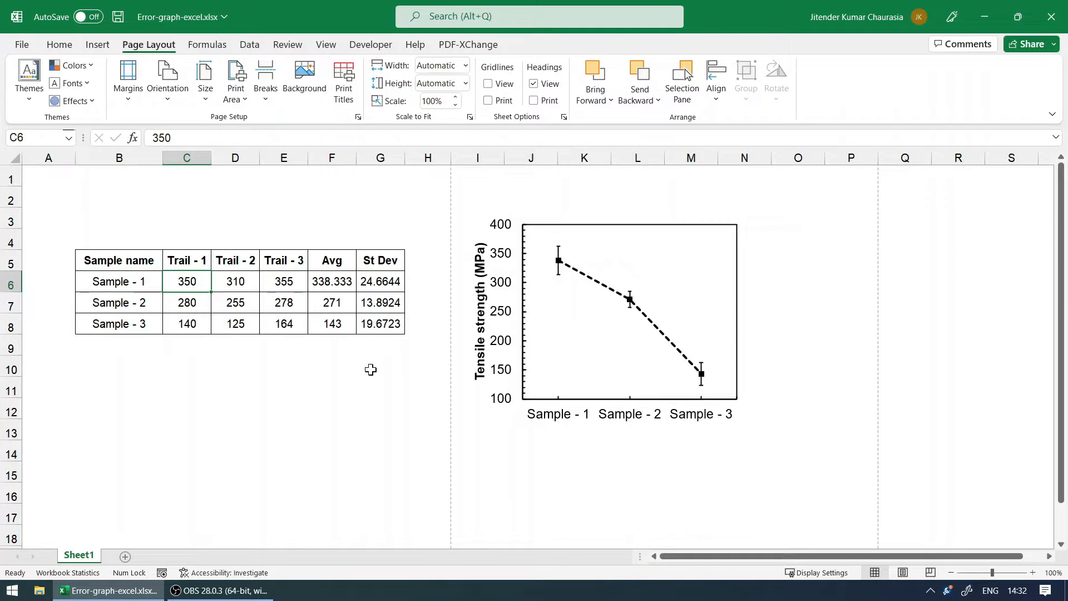
pyautogui.moveTo(370, 381)
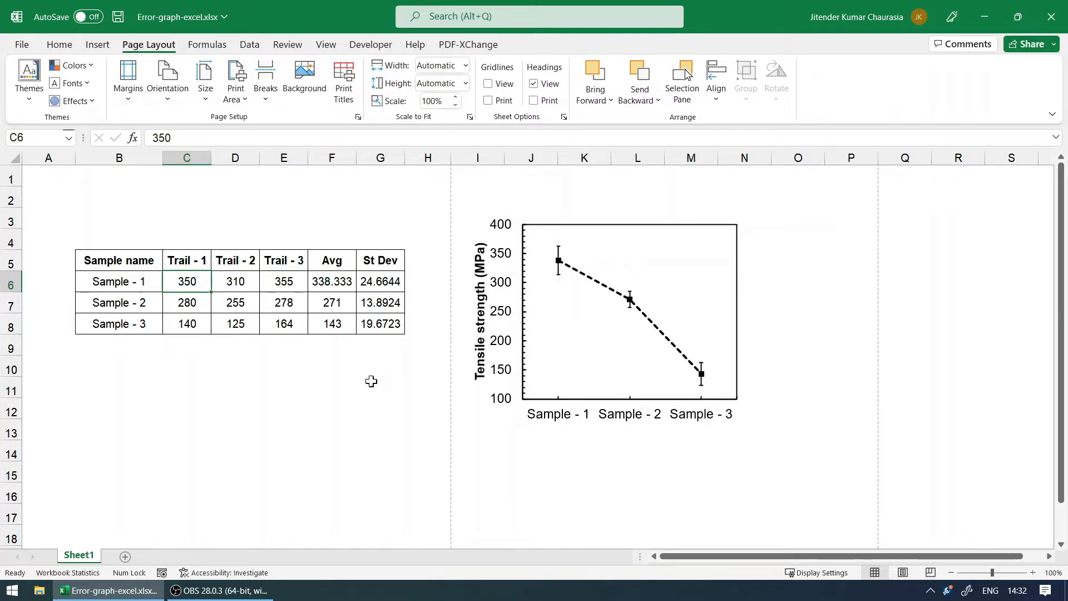
pyautogui.moveTo(119, 260)
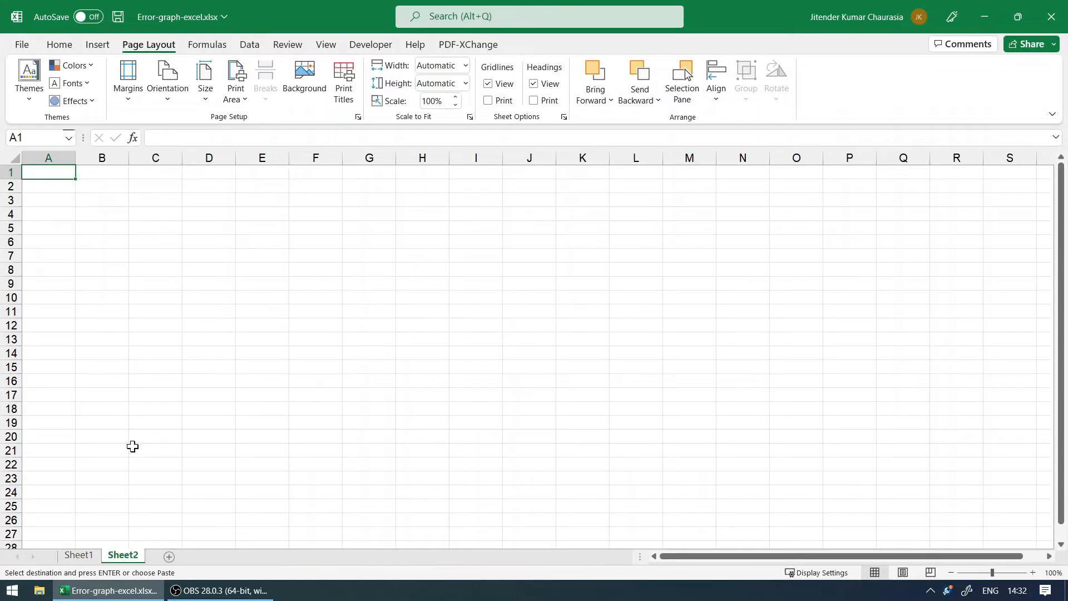
# Step: Paste the sample trial table at B2 and add the St Dev heading beside Avg
pyautogui.click(102, 186)
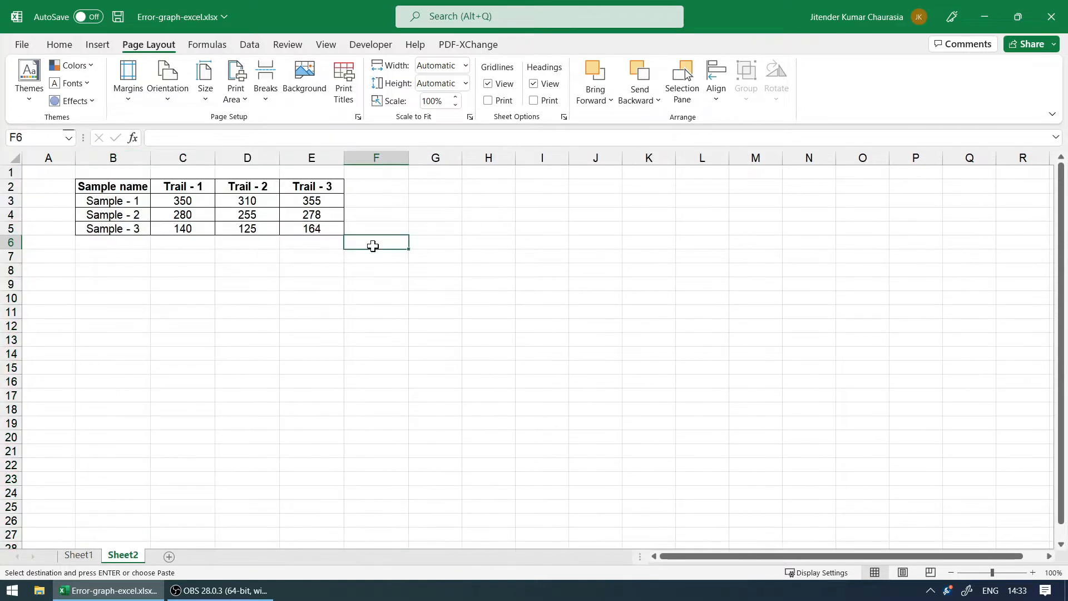
pyautogui.moveTo(365, 303)
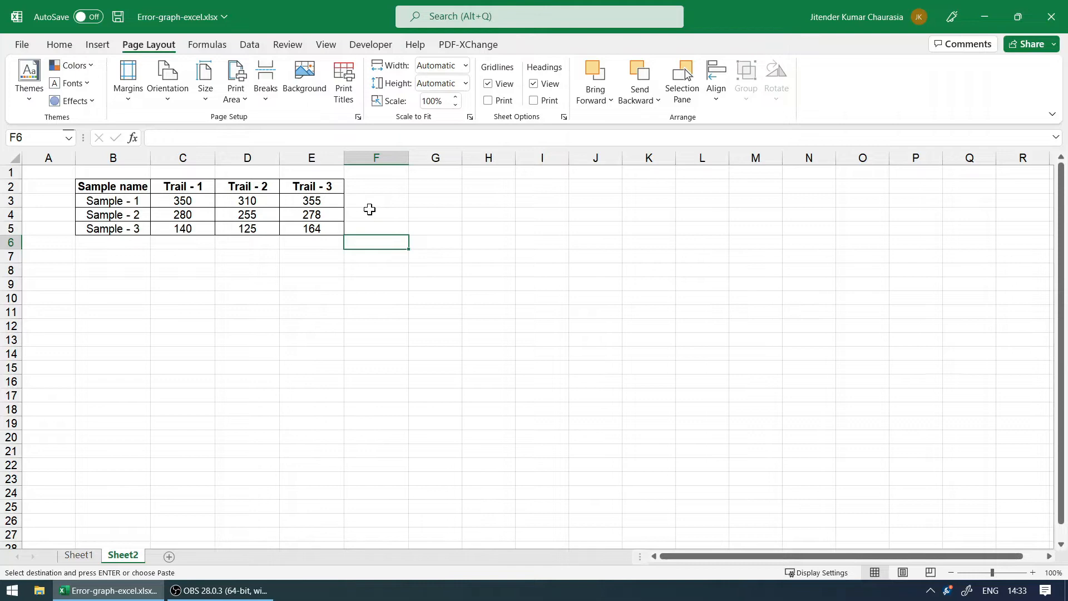
pyautogui.click(435, 200)
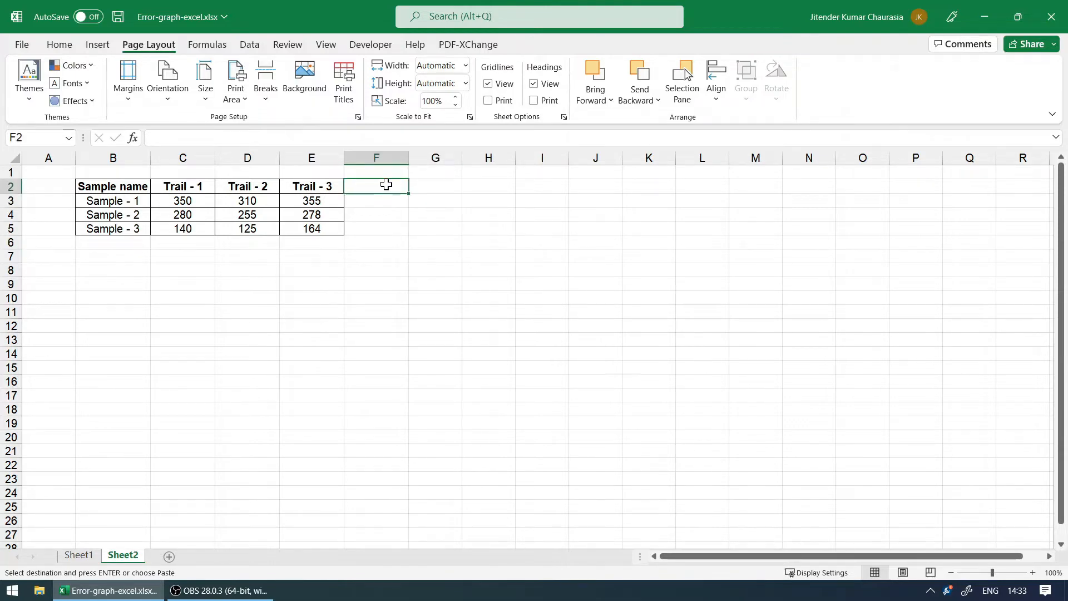
pyautogui.write('S')
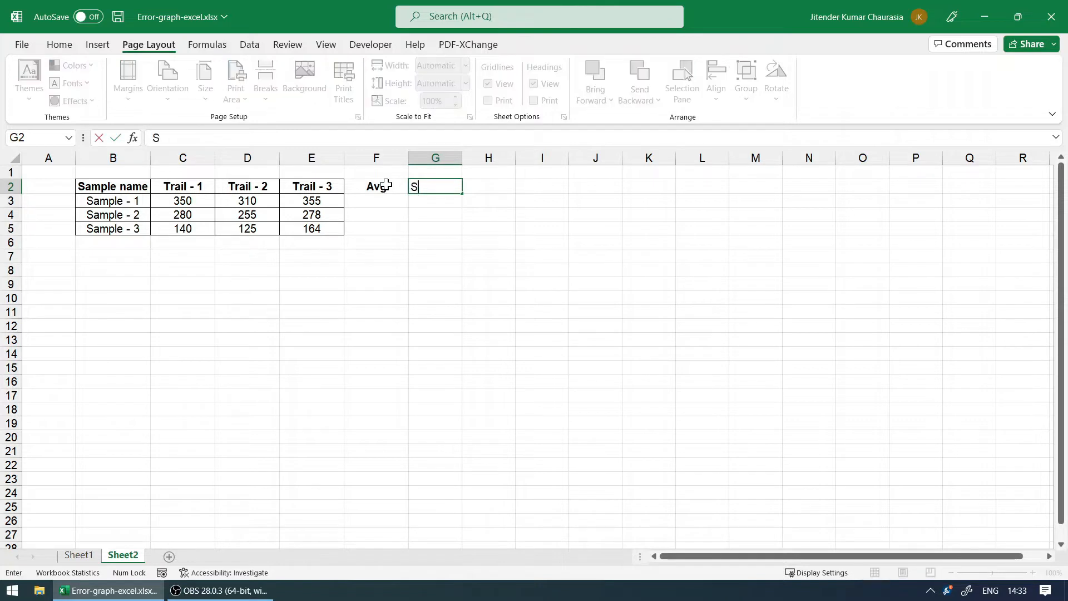
pyautogui.write('t Dev')
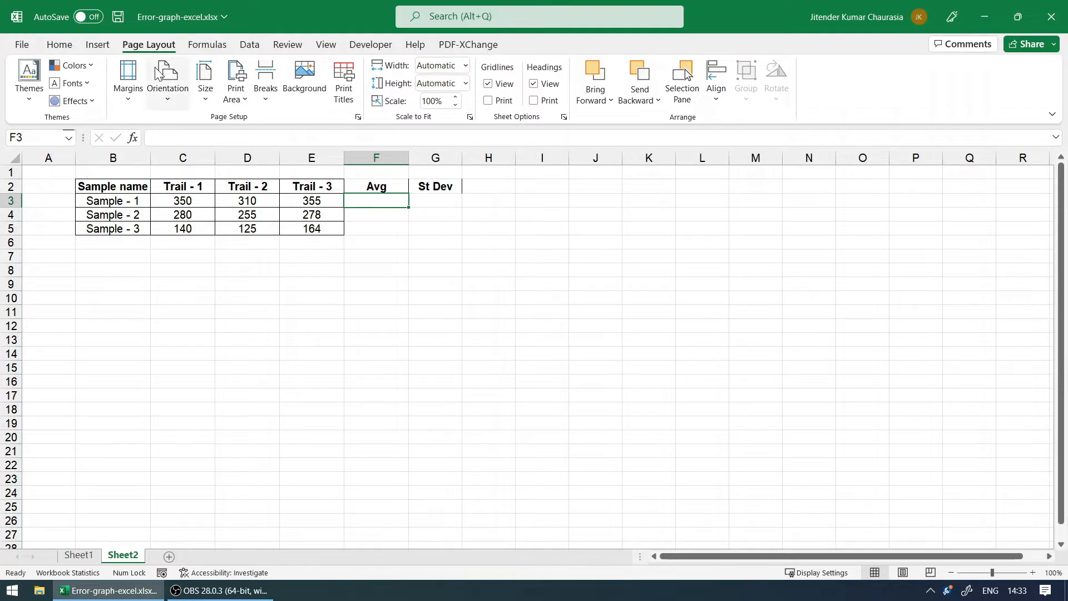
# Step: Enter =AVERAGE(C3:E3) for Sample - 1 and fill it down to Sample - 3 (338.33, 271, 143)
pyautogui.click(59, 45)
pyautogui.write('=AVERAGE(C3:E3)')
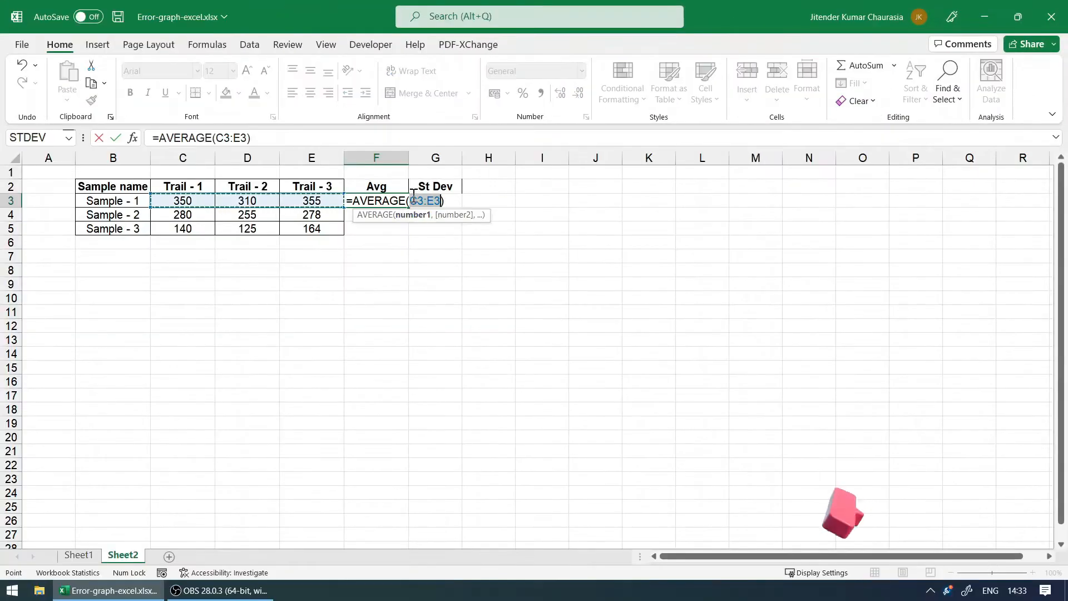
pyautogui.press('Escape')
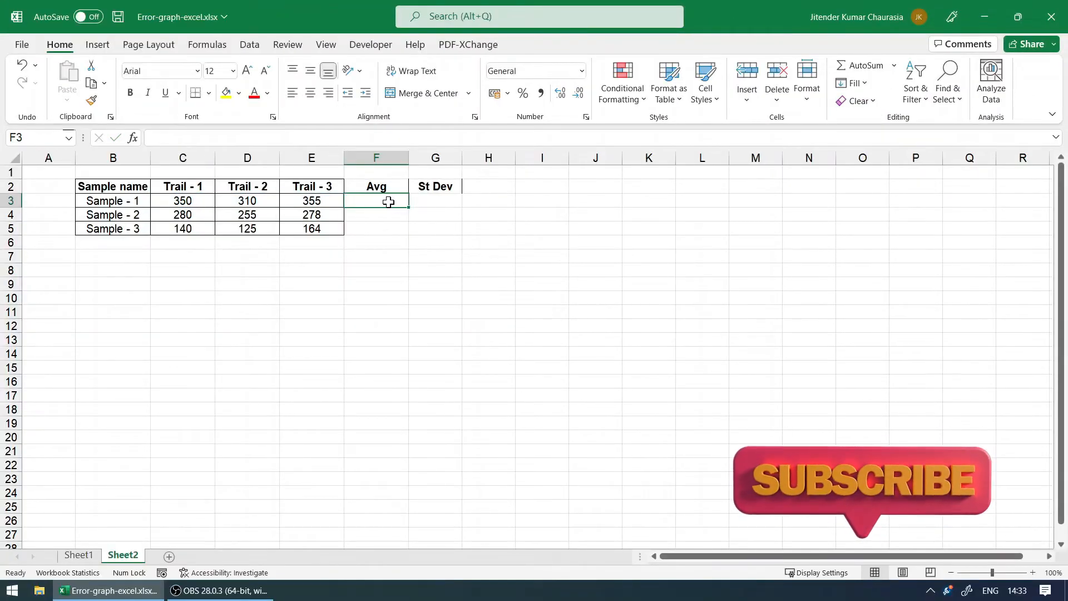
pyautogui.write('=')
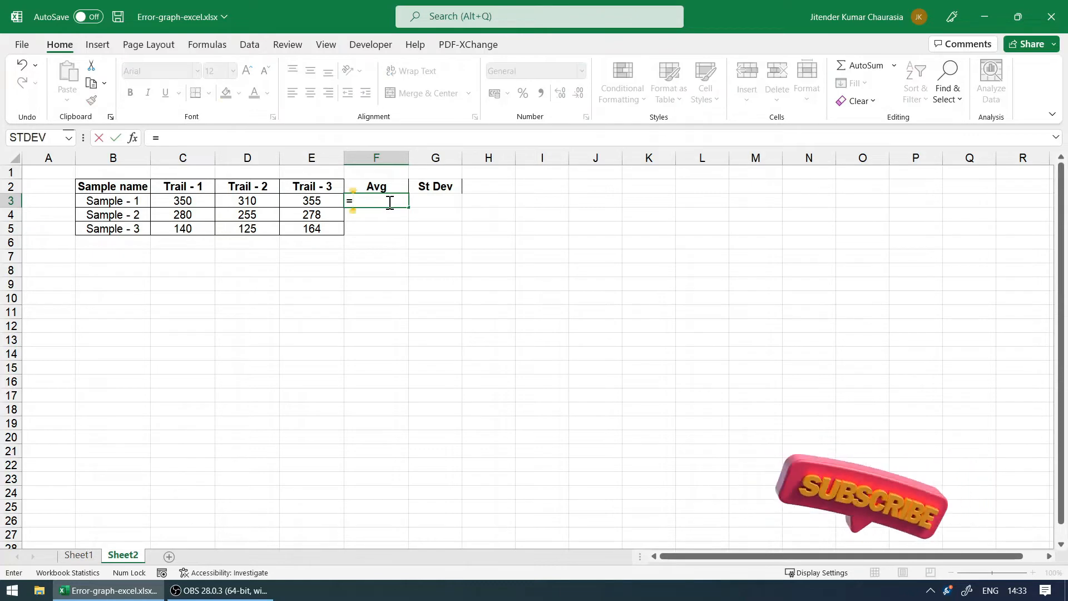
pyautogui.write('av')
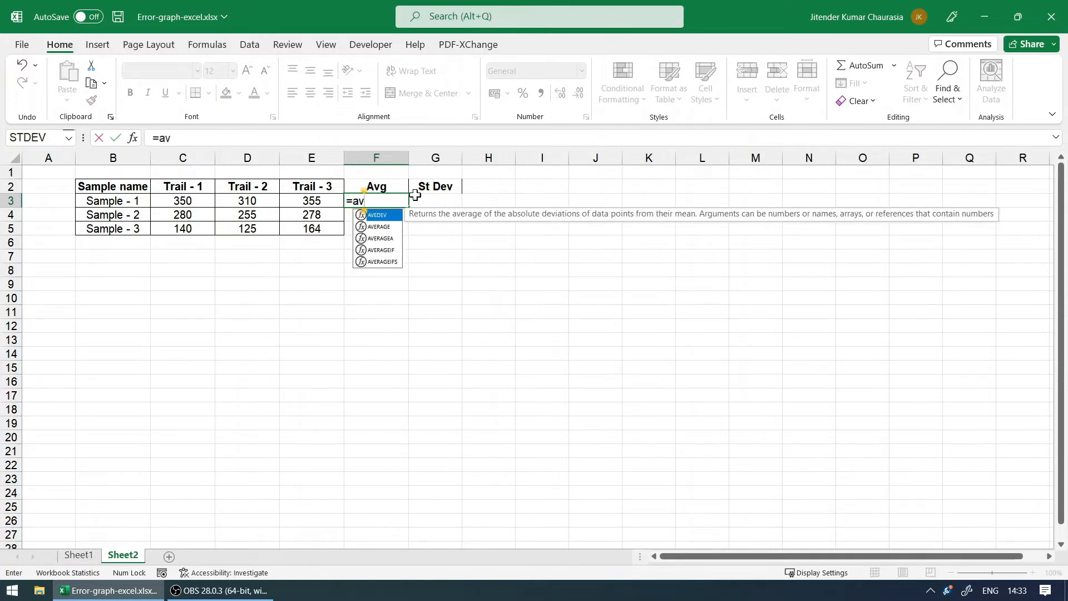
pyautogui.moveTo(379, 226)
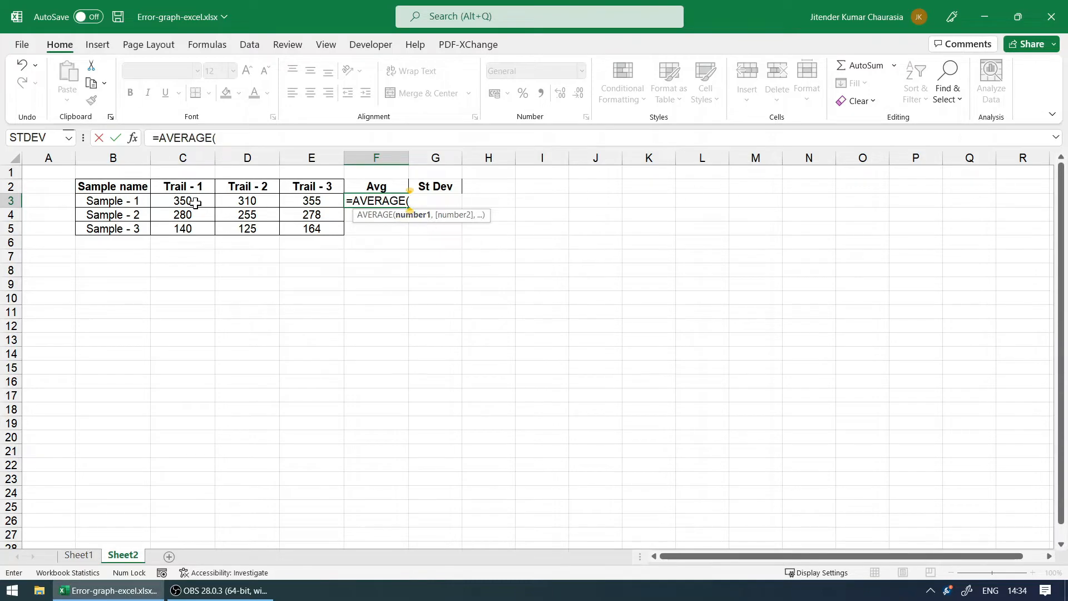
pyautogui.moveTo(183, 200); pyautogui.dragTo(311, 200)
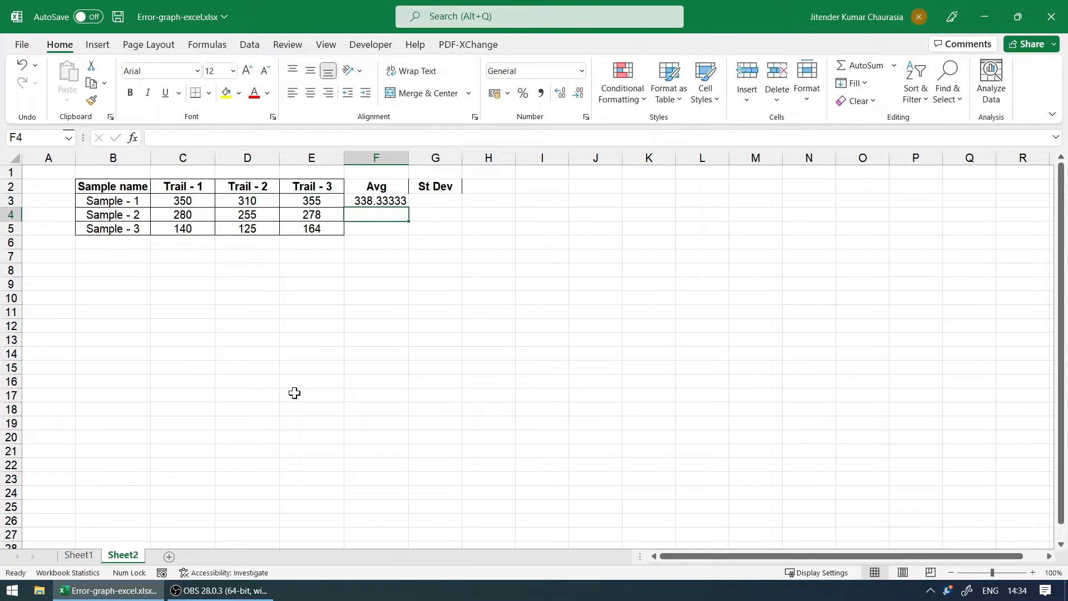
pyautogui.click(376, 200)
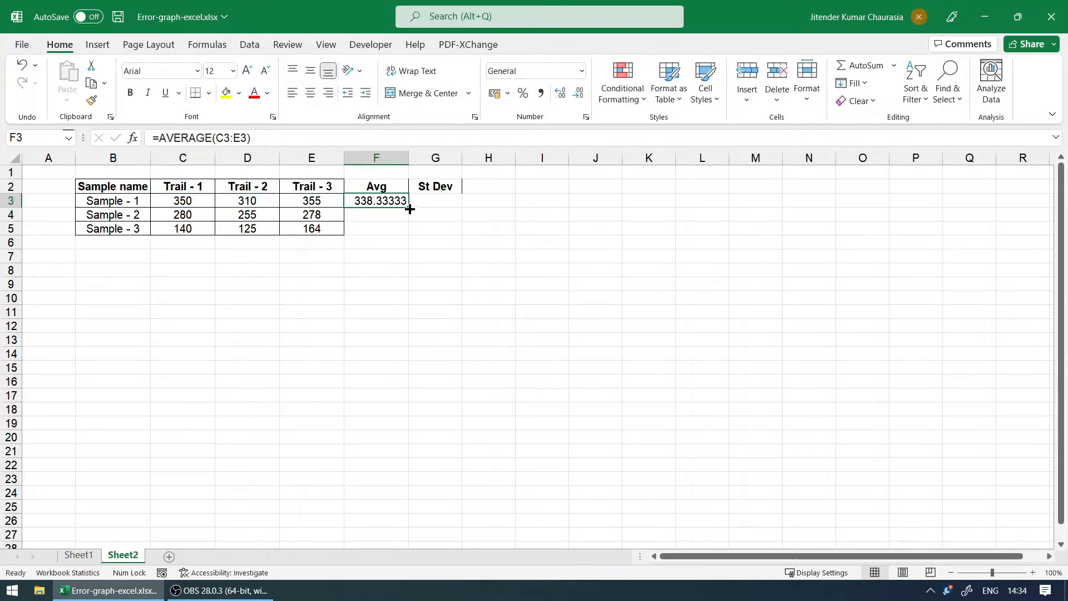
pyautogui.moveTo(408, 200); pyautogui.dragTo(405, 228)
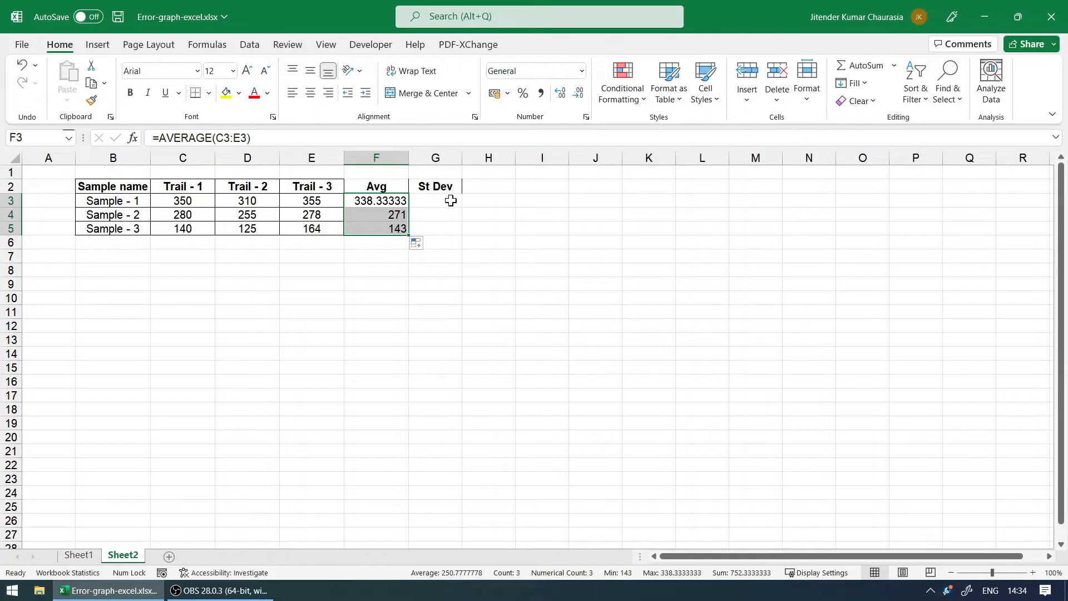
pyautogui.click(435, 201)
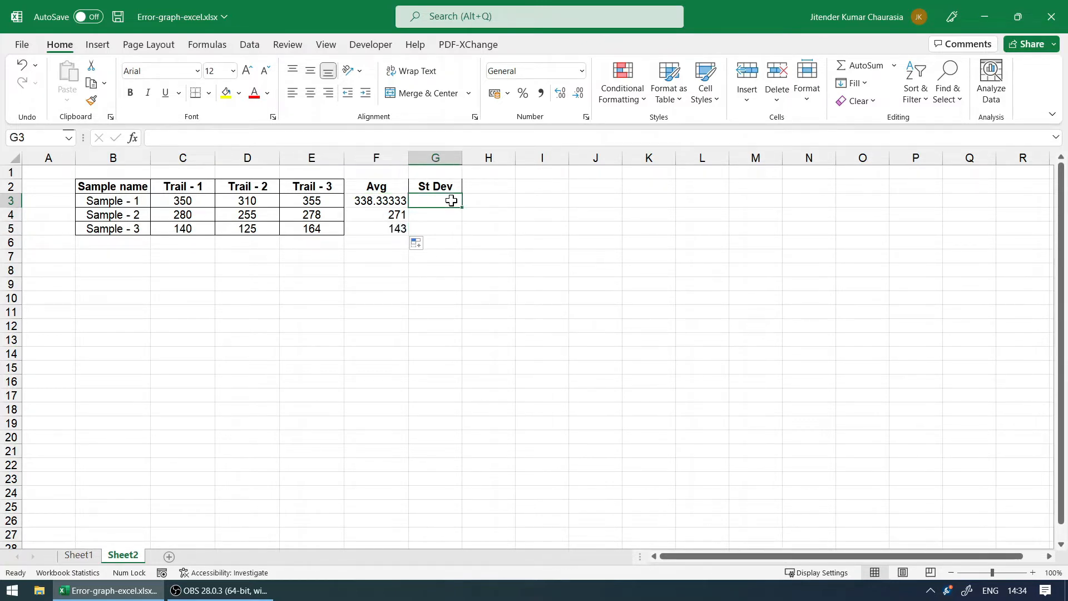
# Step: Enter =STDEV(C3:E3) for Sample - 1 and fill it down to Sample - 3 (24.66, 13.89, 19.67)
pyautogui.write('=st')
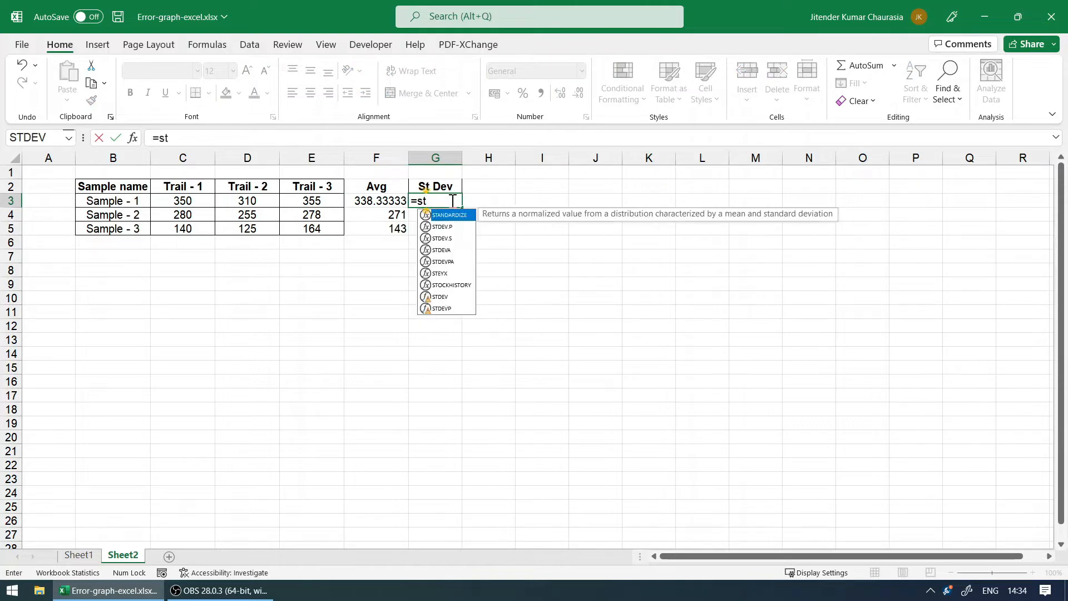
pyautogui.write('de')
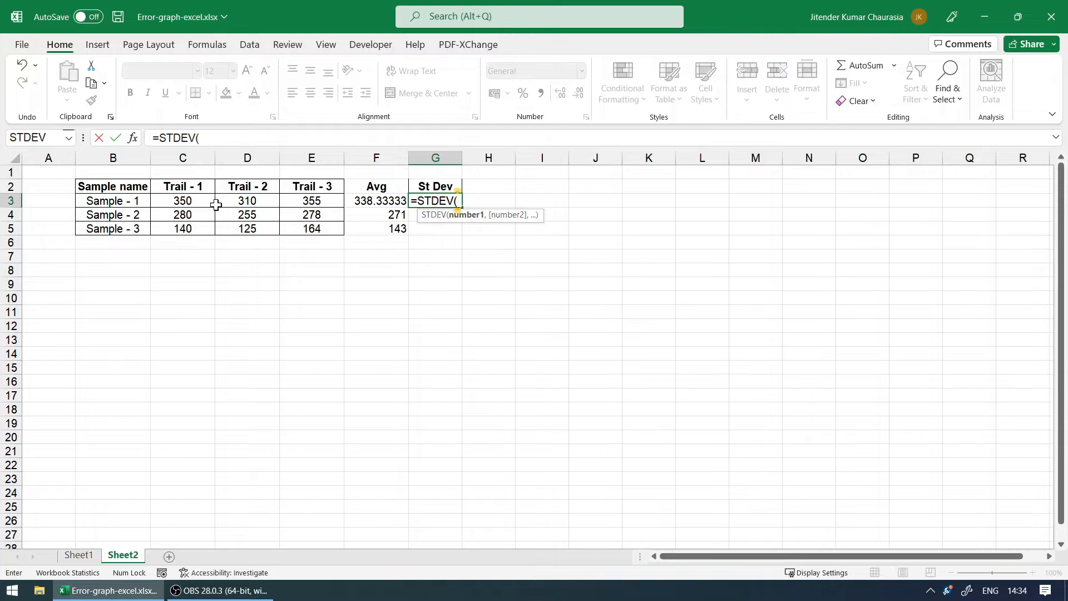
pyautogui.moveTo(181, 200); pyautogui.dragTo(311, 200)
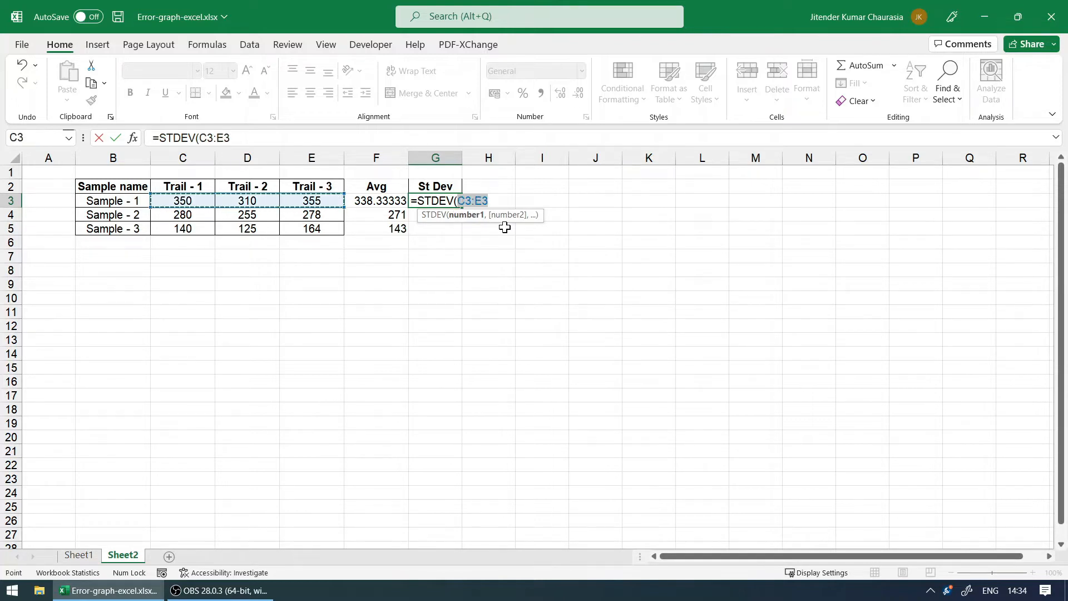
pyautogui.press('Enter')
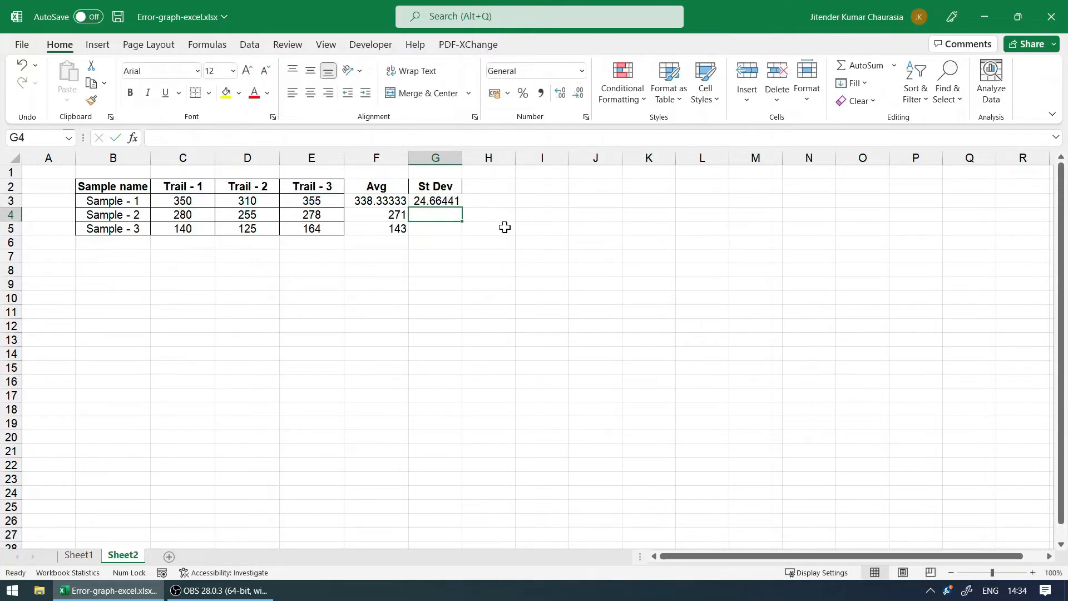
pyautogui.click(435, 200)
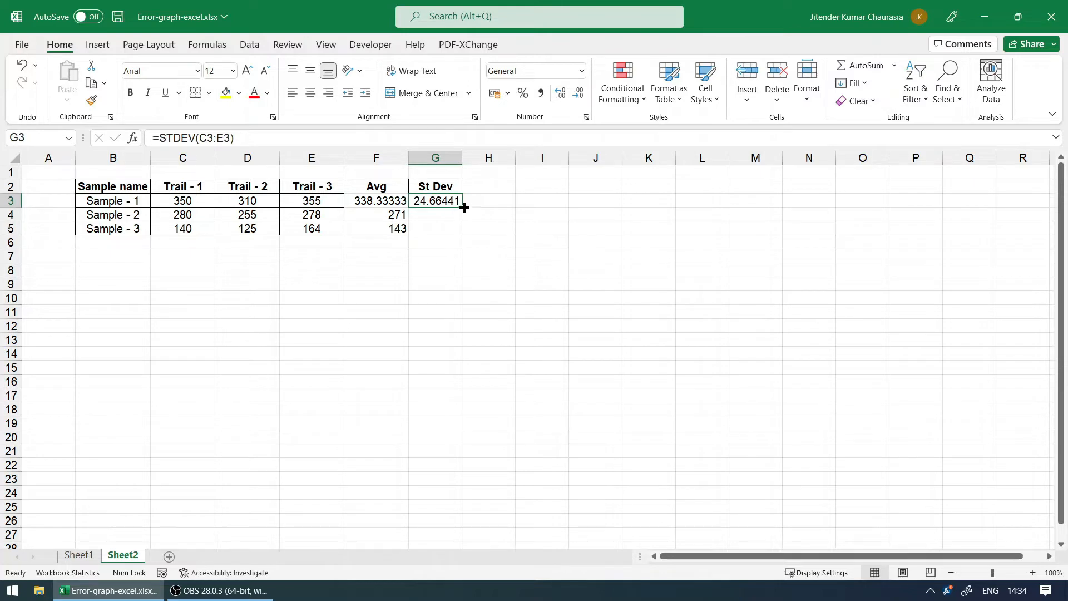
pyautogui.moveTo(464, 208); pyautogui.dragTo(443, 286)
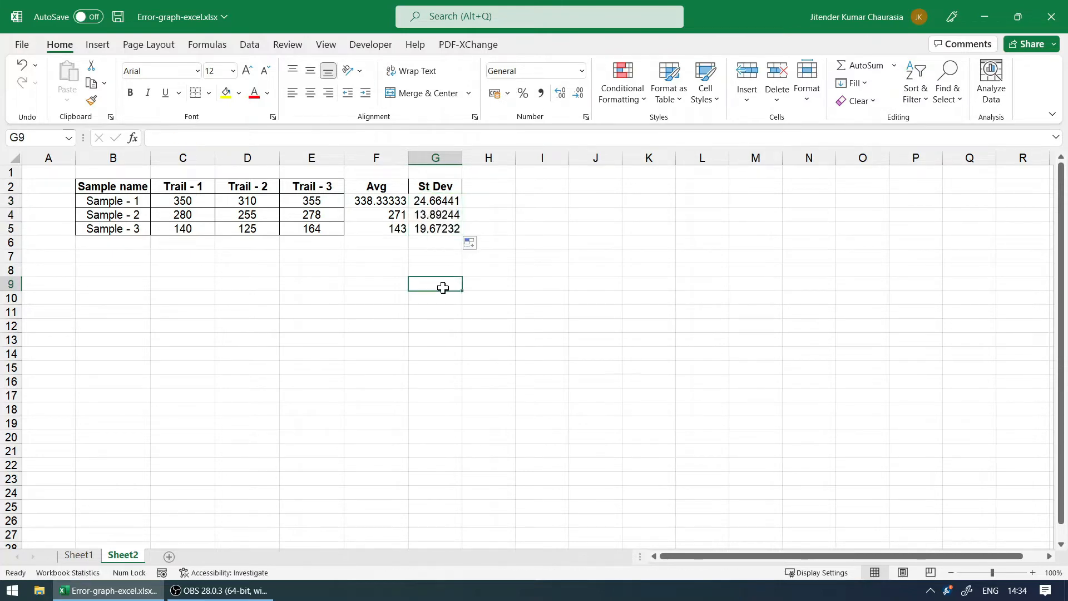
pyautogui.moveTo(356, 354)
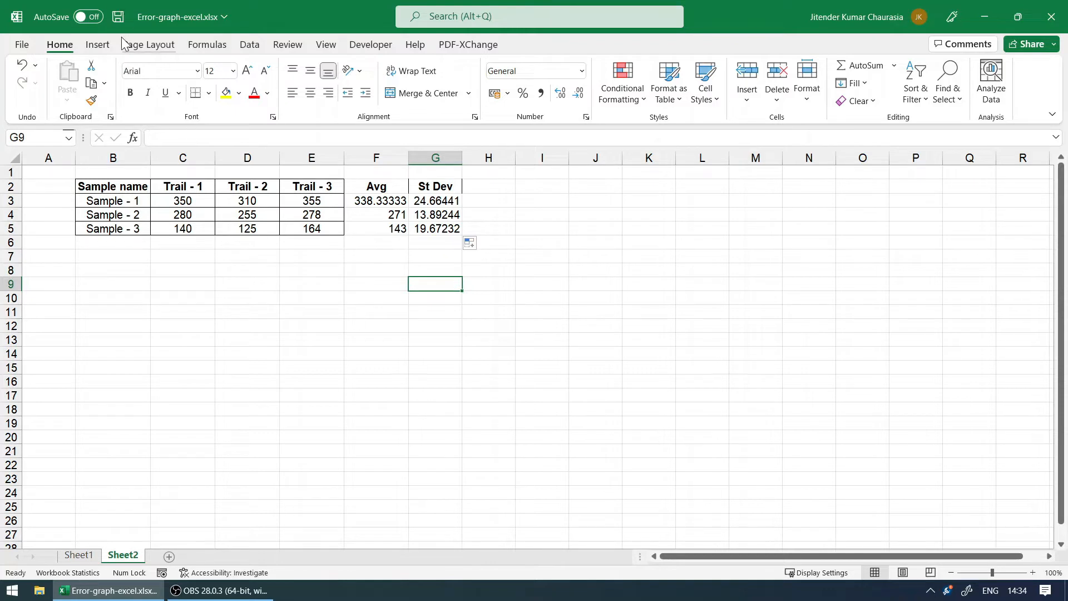
# Step: Insert a recommended Line chart of the three sample names against their averages
pyautogui.click(97, 44)
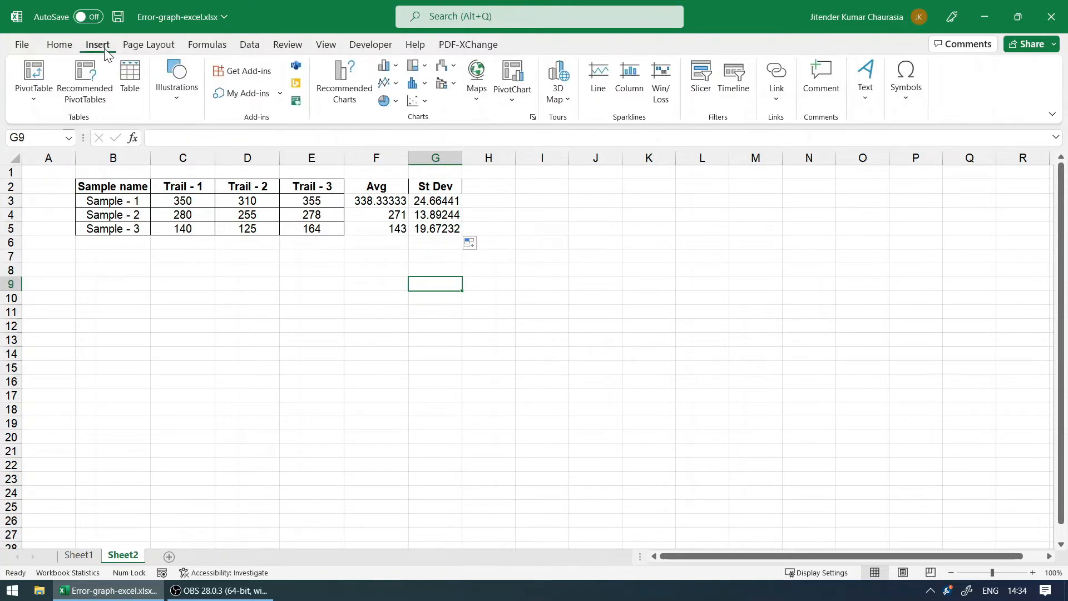
pyautogui.click(112, 186)
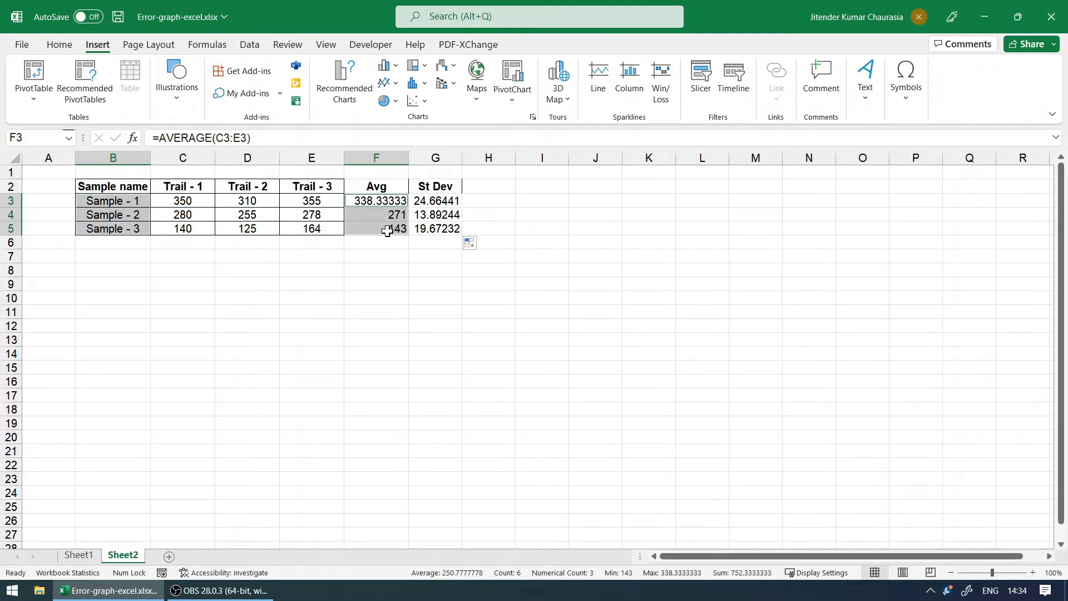
pyautogui.click(344, 80)
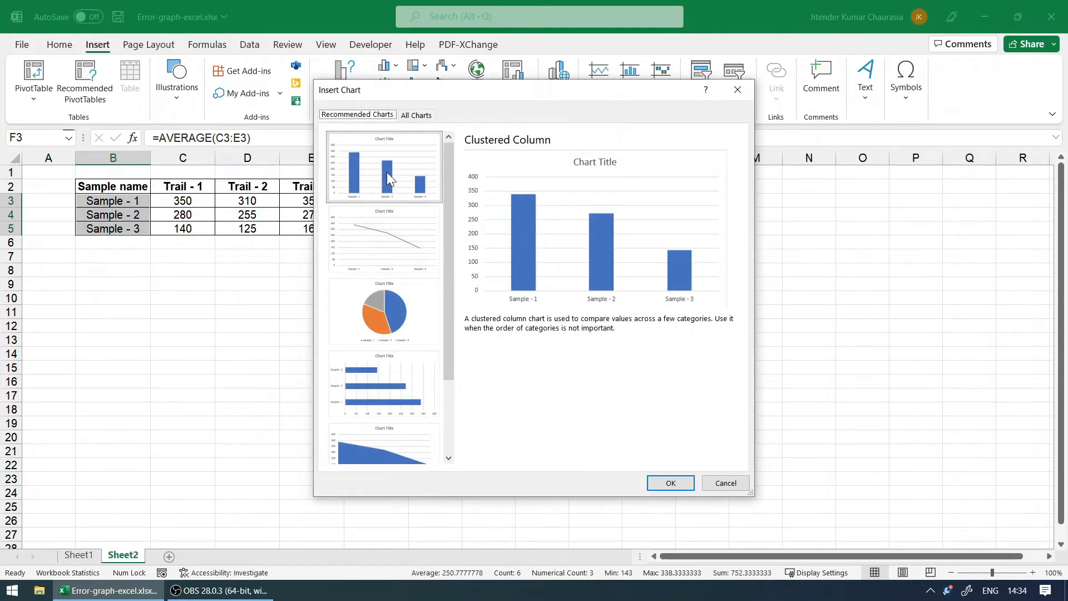
pyautogui.moveTo(526, 257)
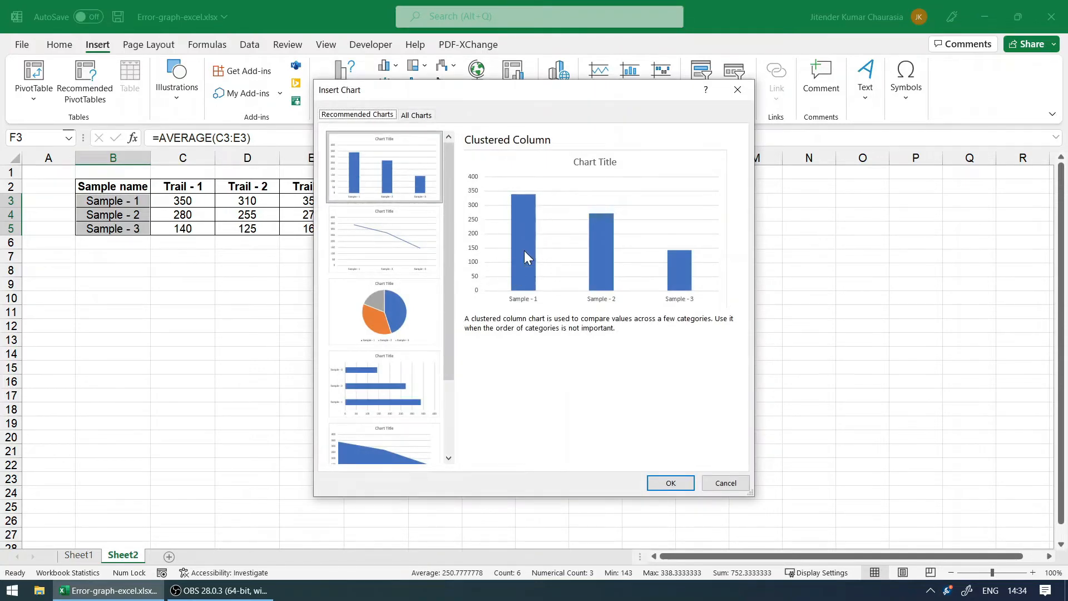
pyautogui.click(382, 239)
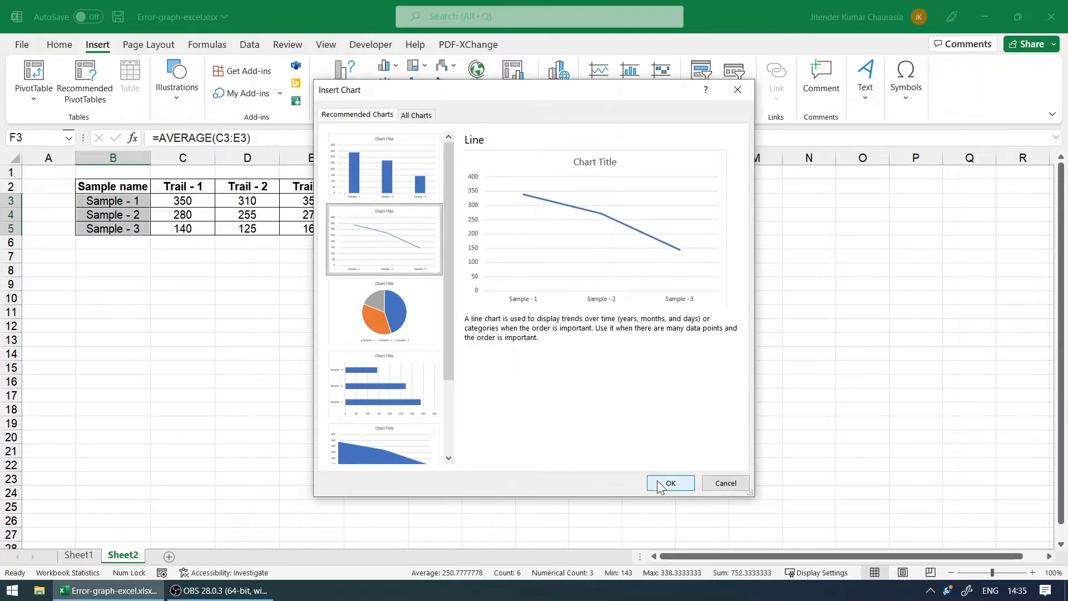
pyautogui.click(670, 482)
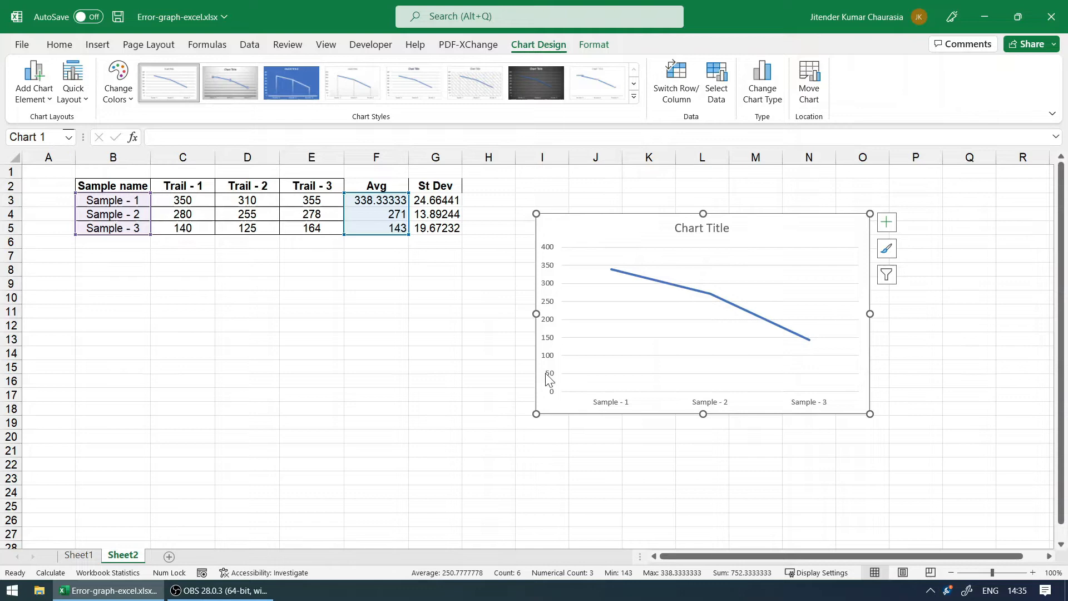
pyautogui.moveTo(82, 542)
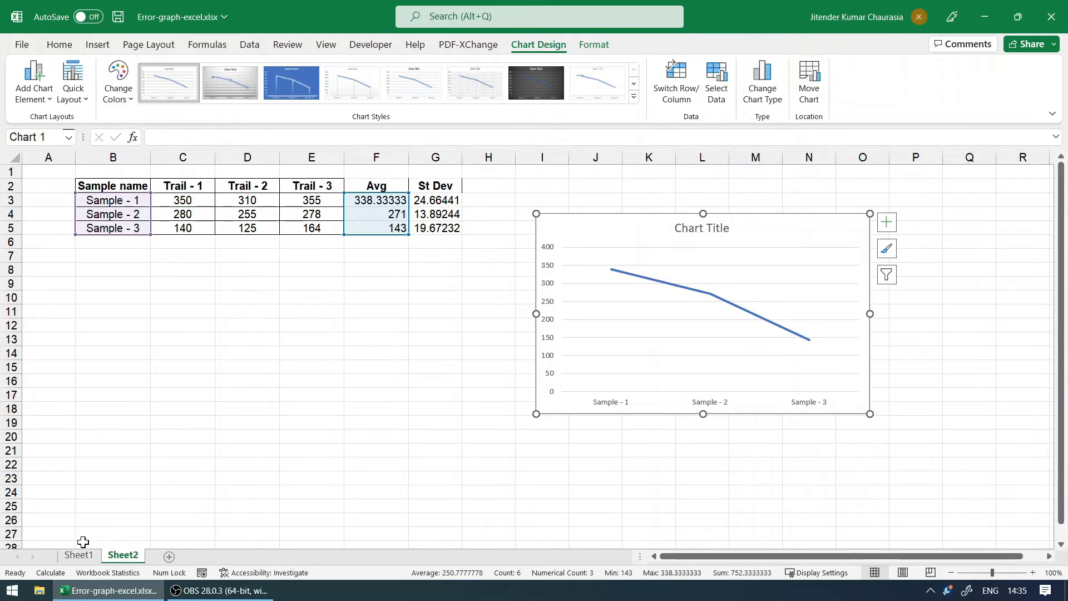
# Step: Set the chart text to Arial 12 and delete the chart title
pyautogui.click(78, 554)
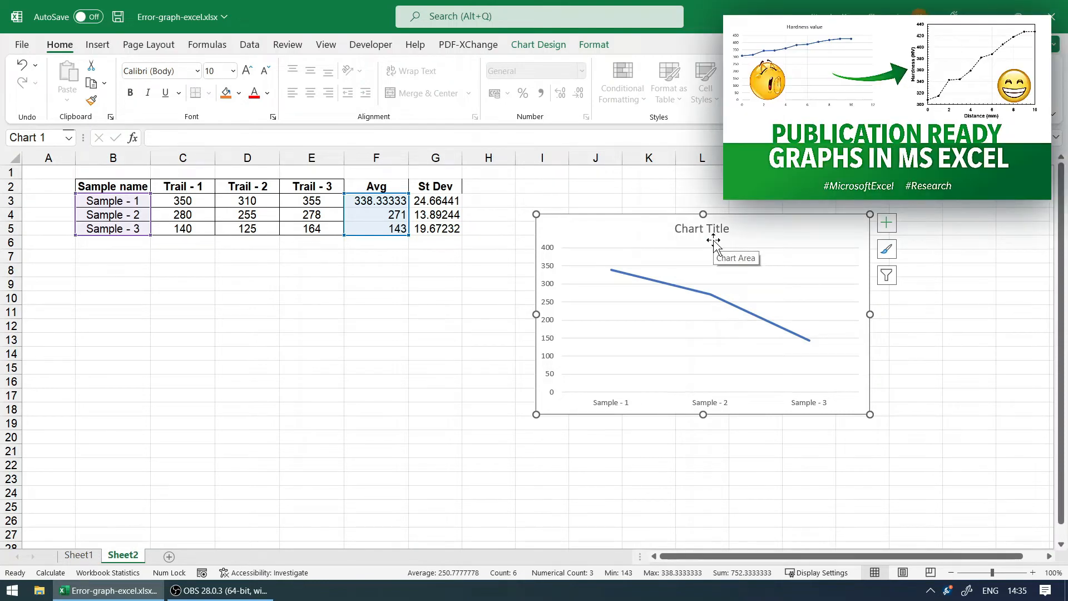
pyautogui.moveTo(656, 231)
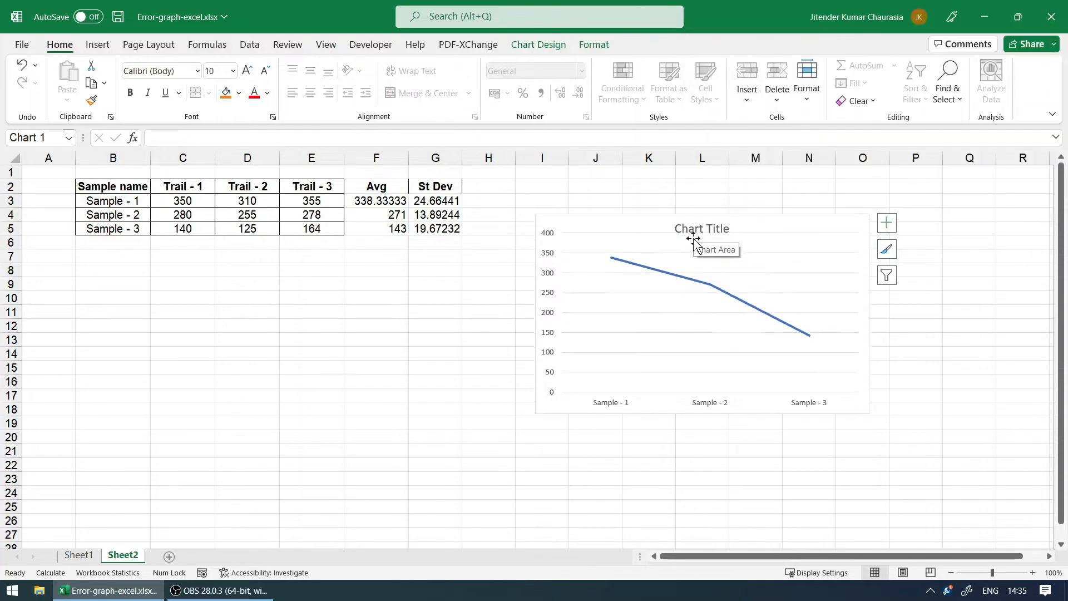
pyautogui.click(702, 228)
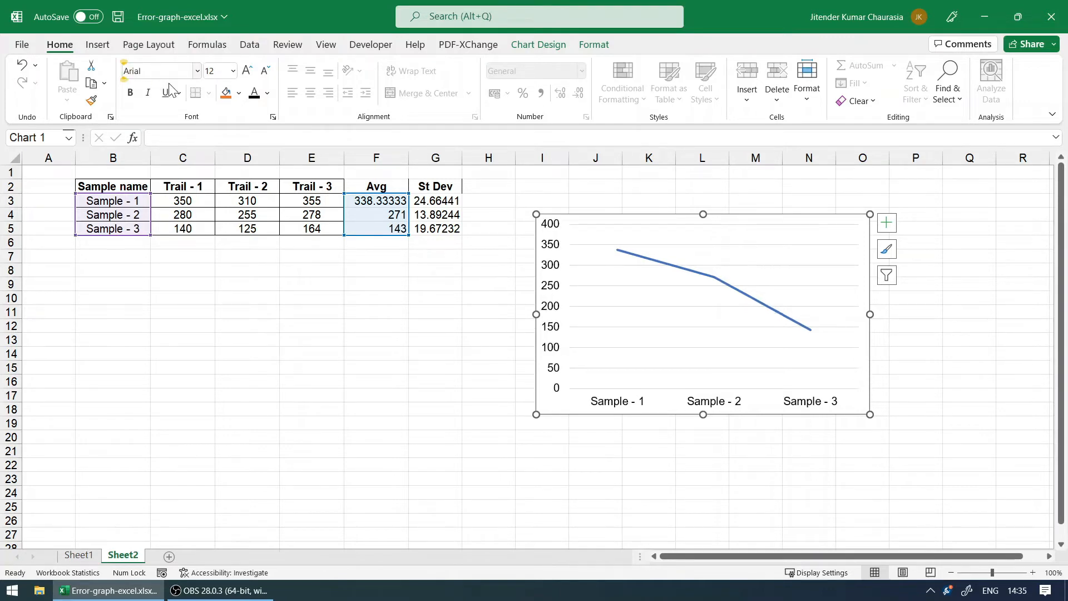
pyautogui.click(887, 223)
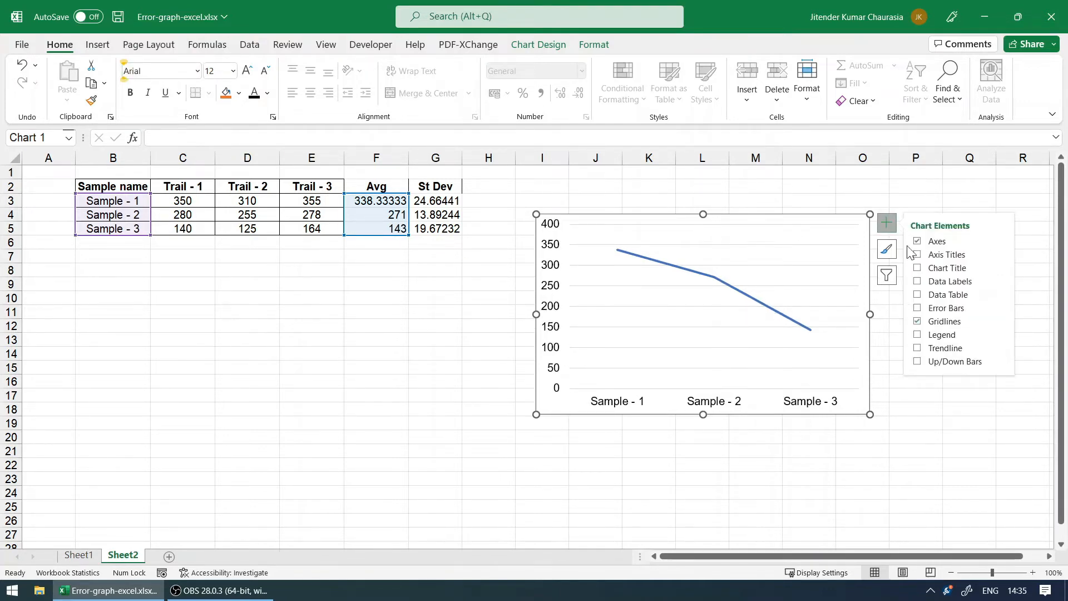
# Step: Add axis titles and name the vertical axis 'Hardness (HV)'
pyautogui.click(917, 254)
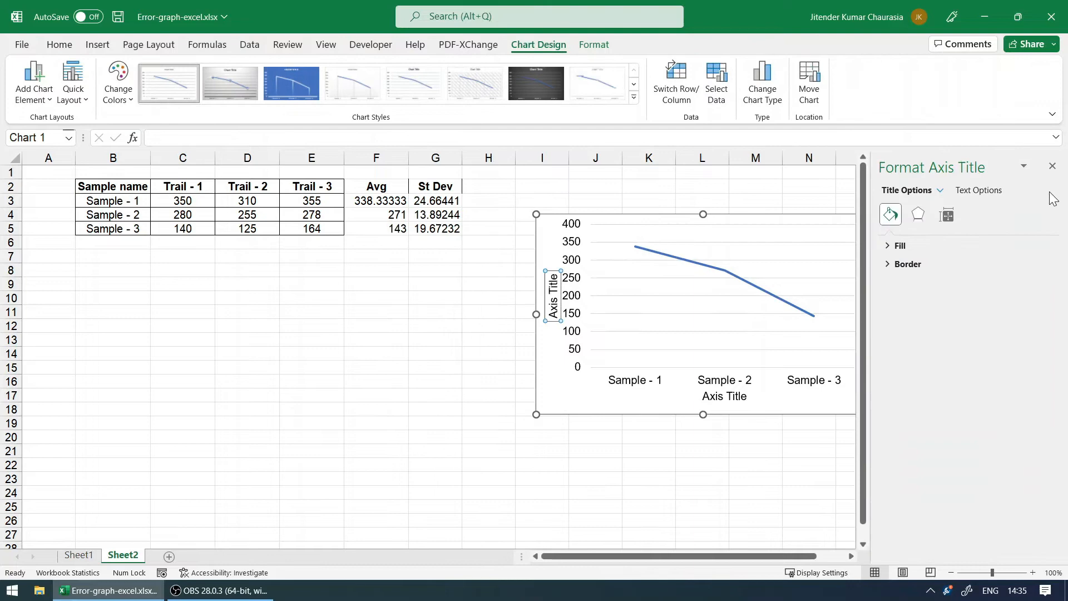
pyautogui.click(1052, 166)
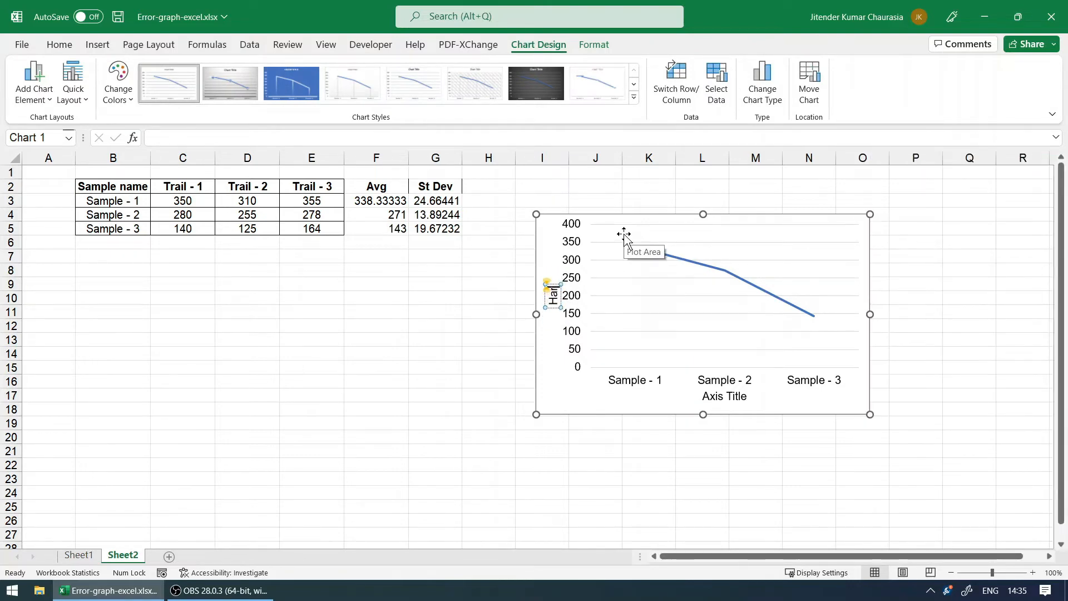
pyautogui.write('Hardness (Hv')
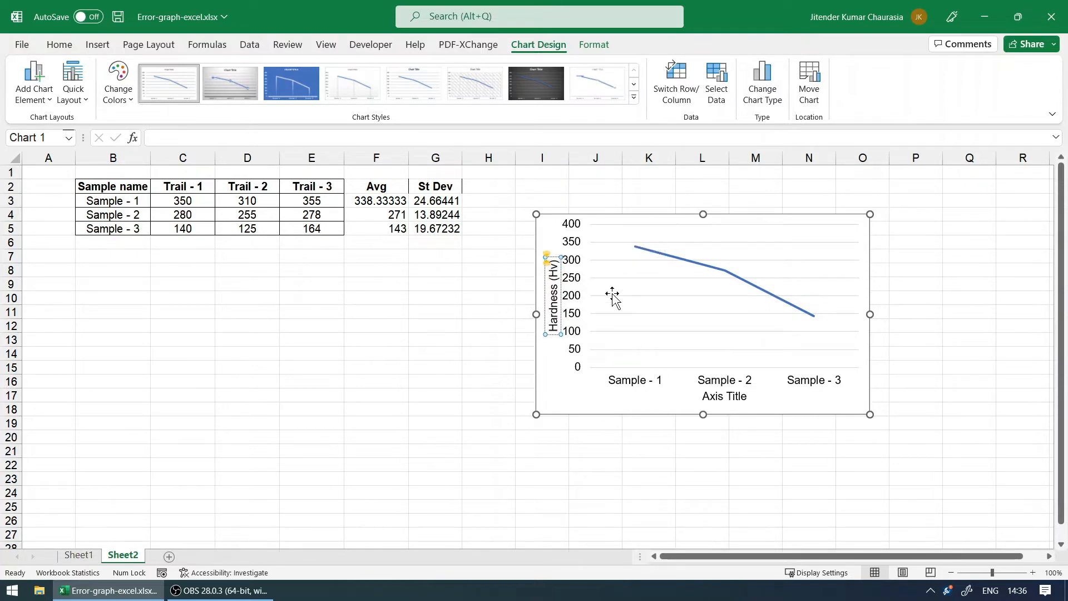
pyautogui.moveTo(611, 302)
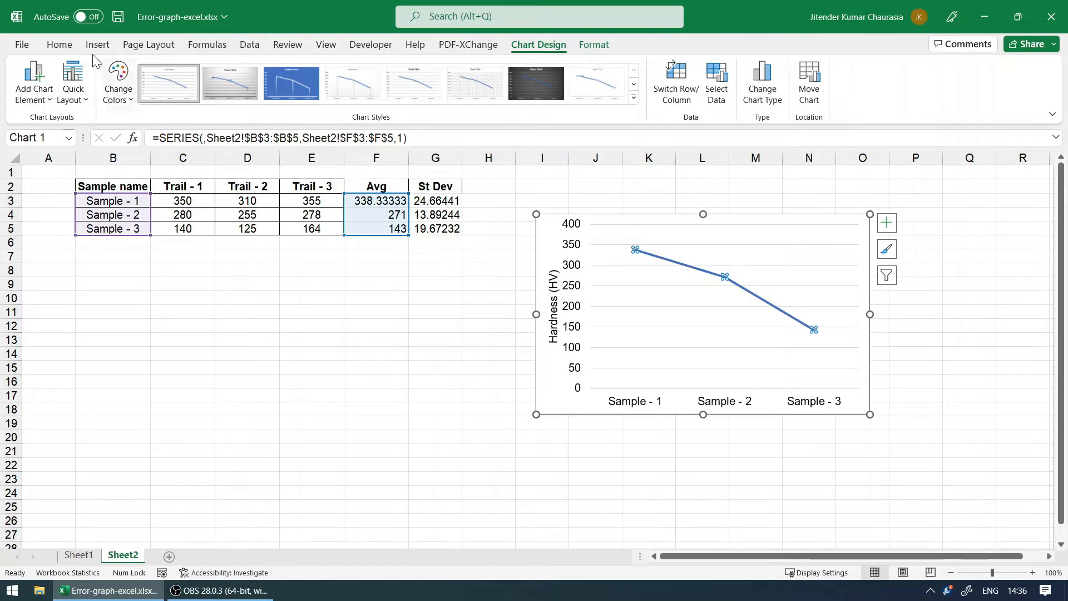
# Step: Delete the horizontal axis title and make the averages series a solid black line
pyautogui.click(59, 45)
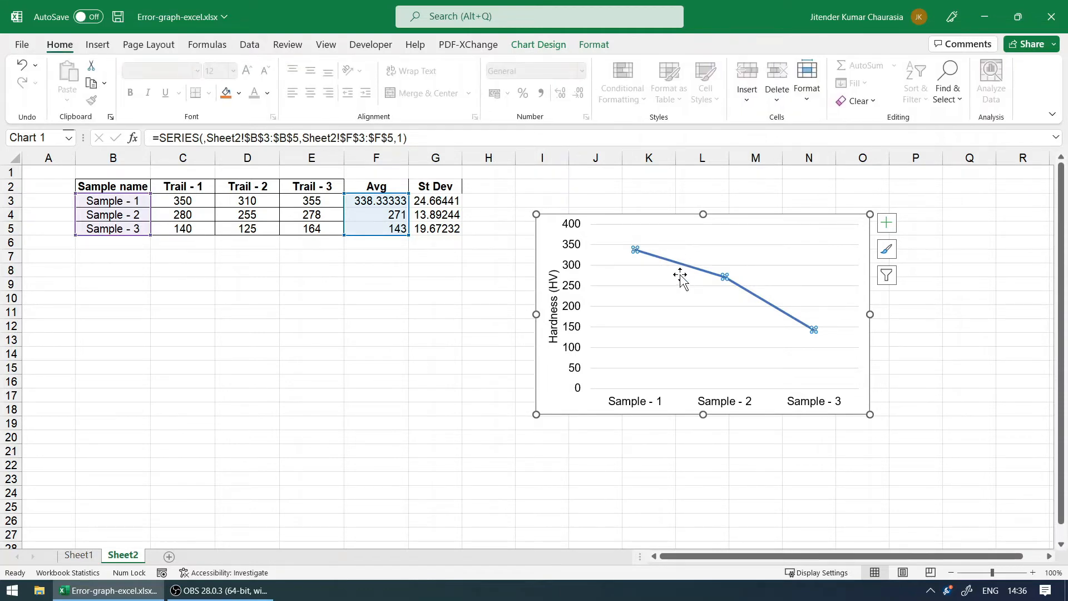
pyautogui.rightClick(679, 274)
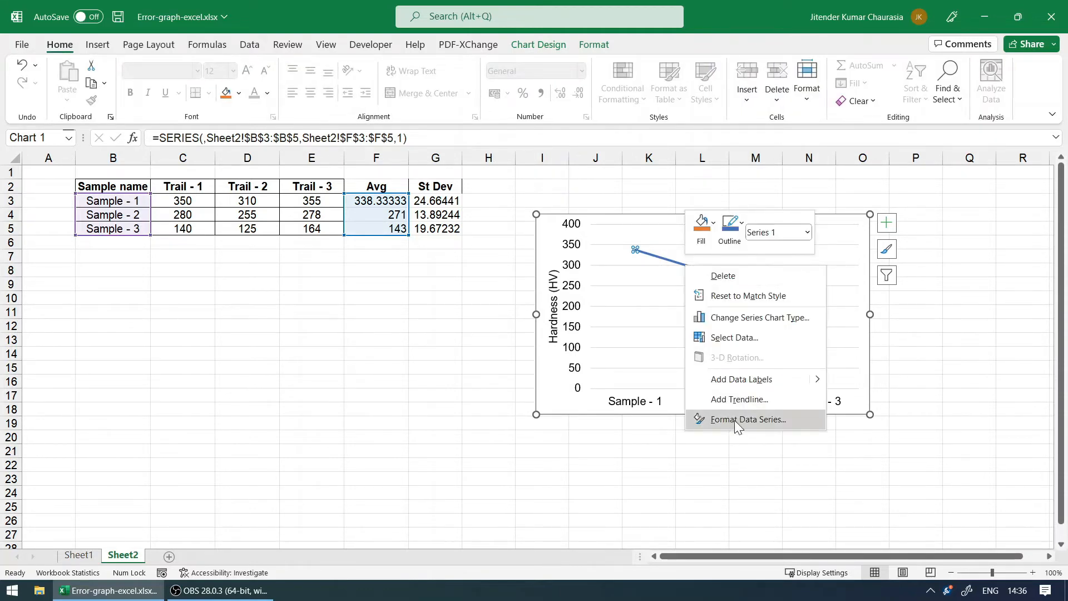
pyautogui.click(747, 419)
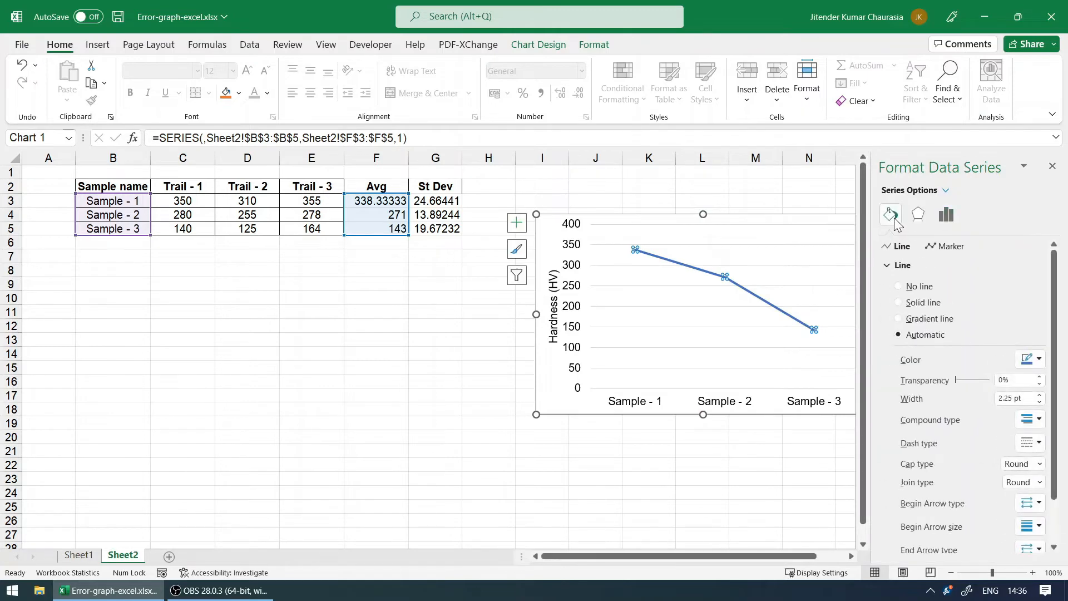
pyautogui.click(1036, 359)
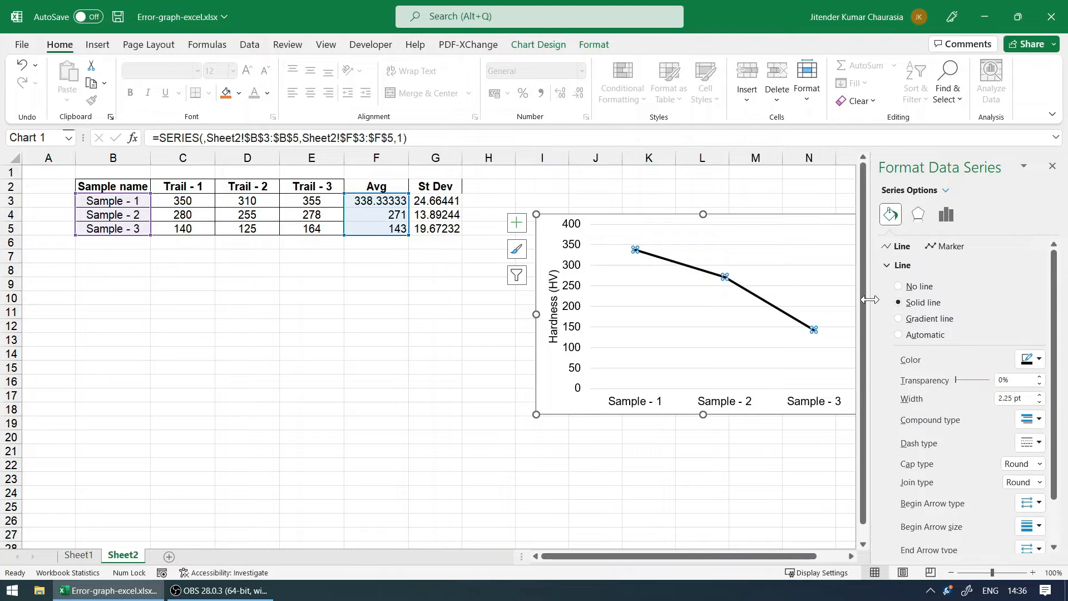
# Step: Set the series markers to no outline in the Marker settings
pyautogui.click(948, 247)
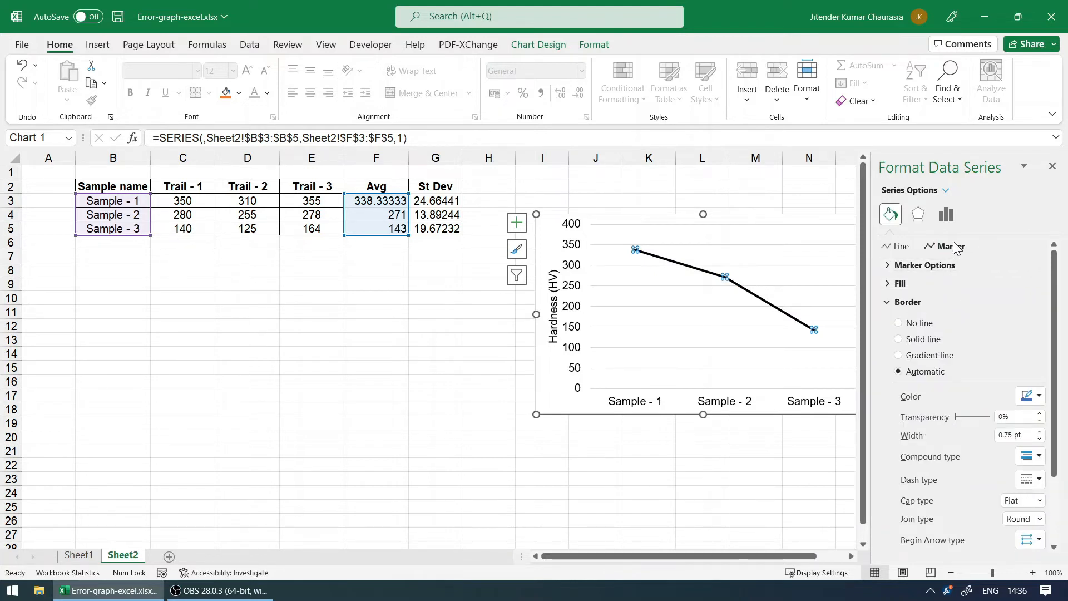
pyautogui.click(926, 265)
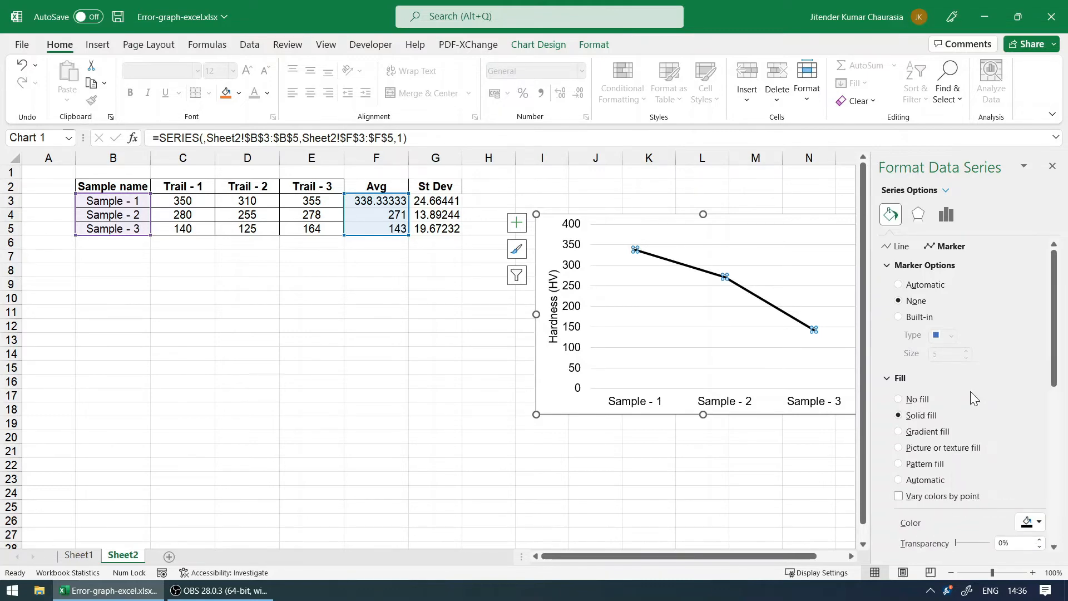
pyautogui.scroll(-3)
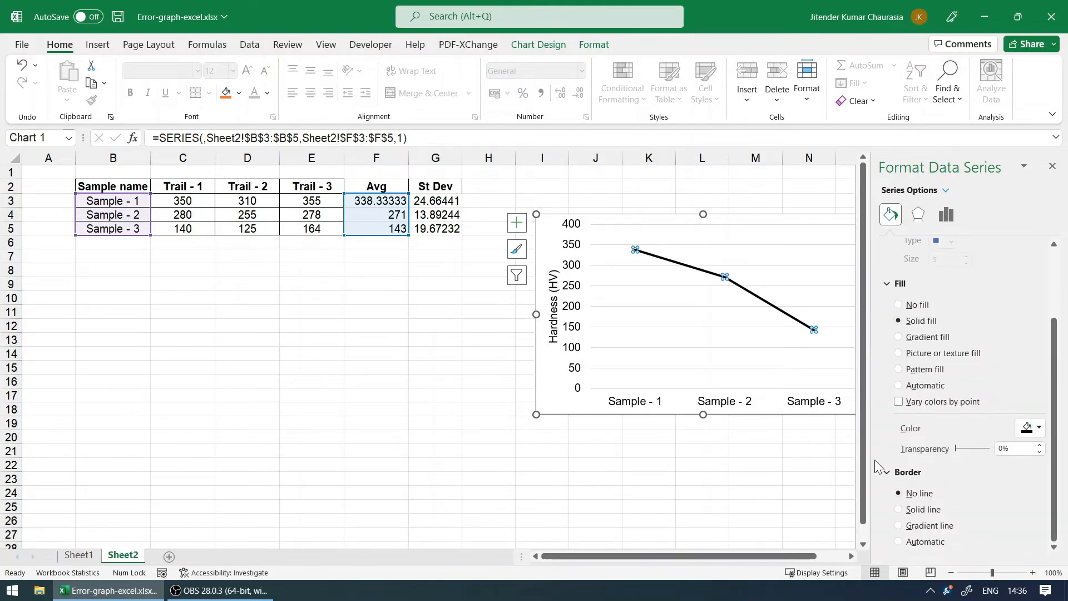
pyautogui.click(946, 194)
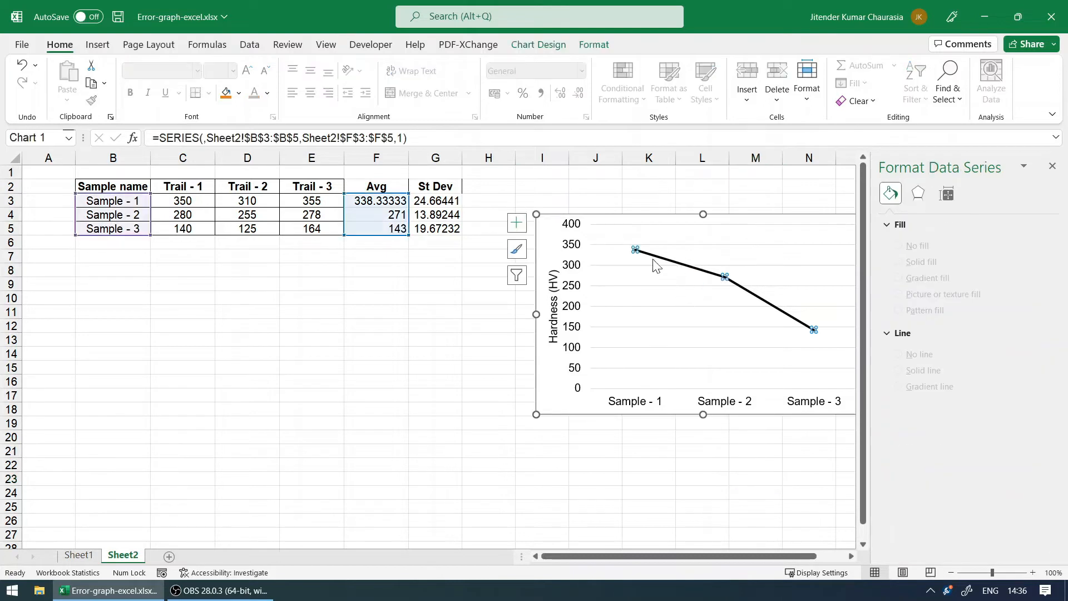
# Step: Give the series solid black square markers and change the line to a dashed style
pyautogui.click(945, 214)
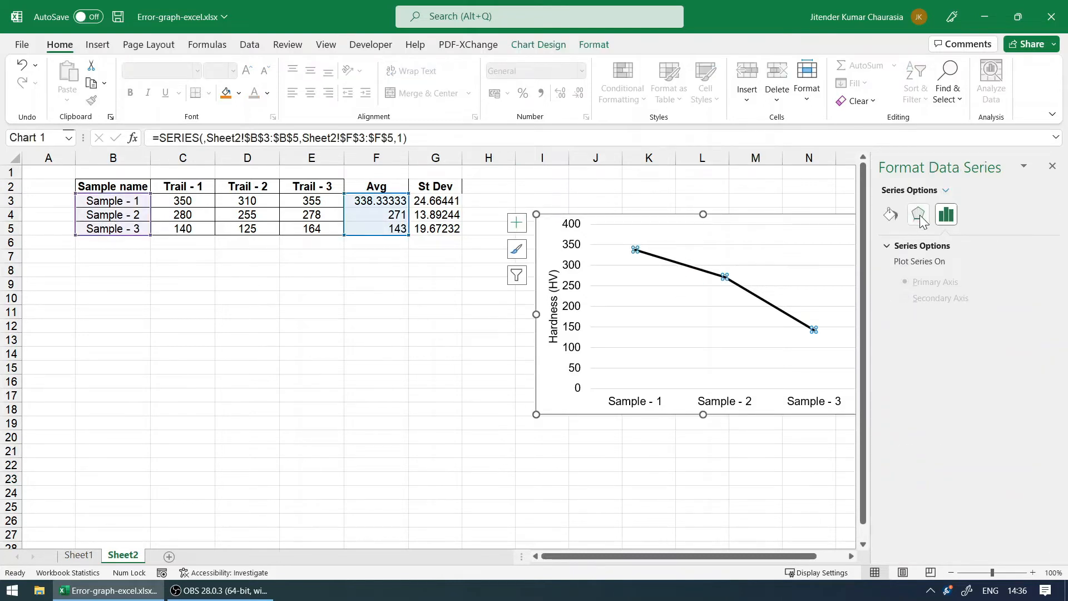
pyautogui.click(890, 215)
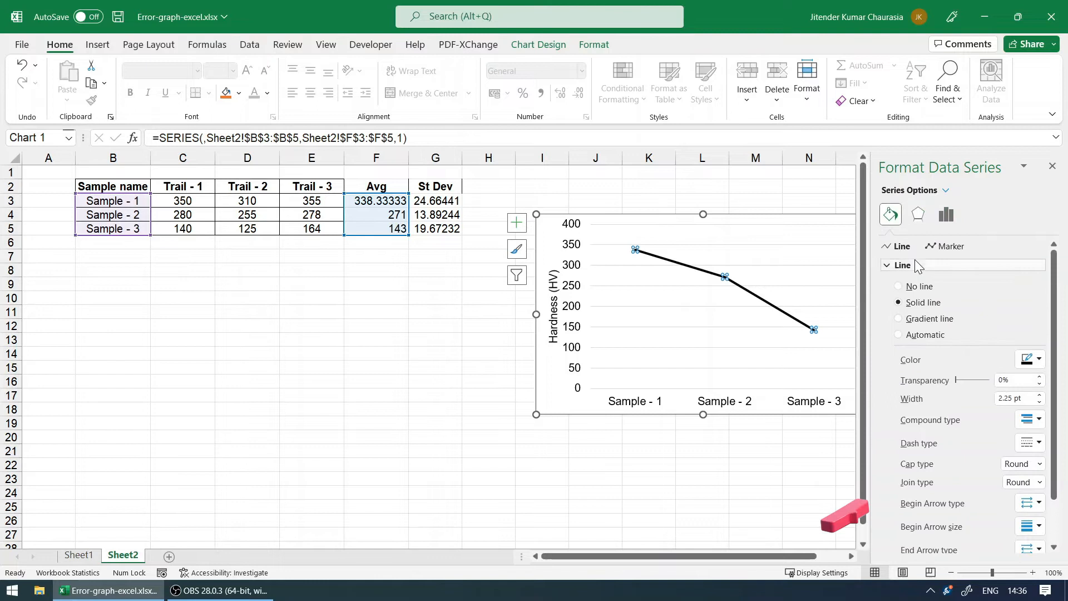
pyautogui.click(948, 246)
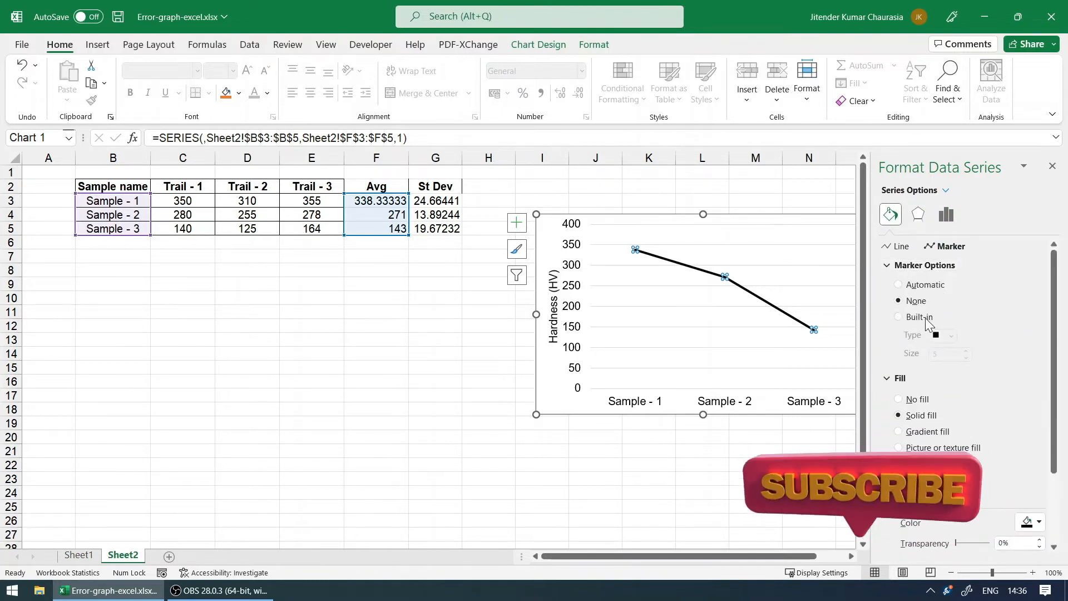
pyautogui.click(897, 316)
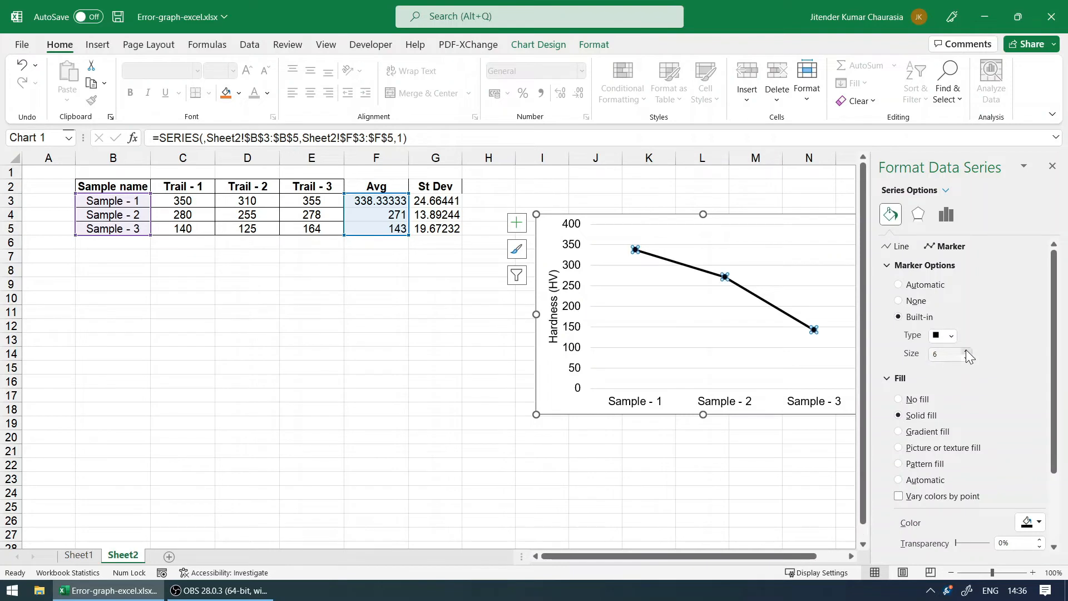
pyautogui.click(965, 349)
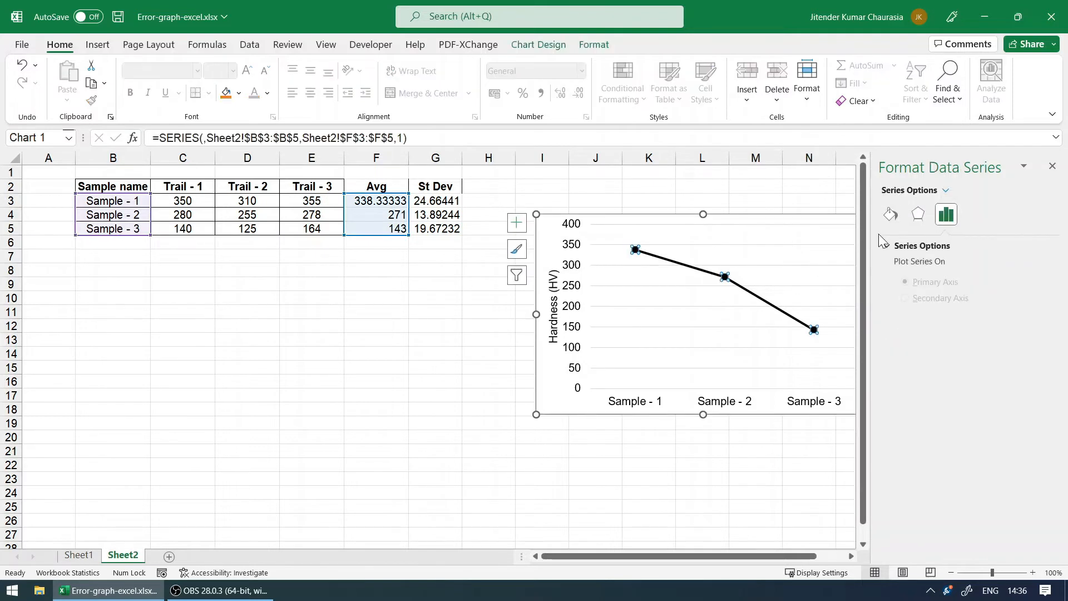
pyautogui.click(890, 215)
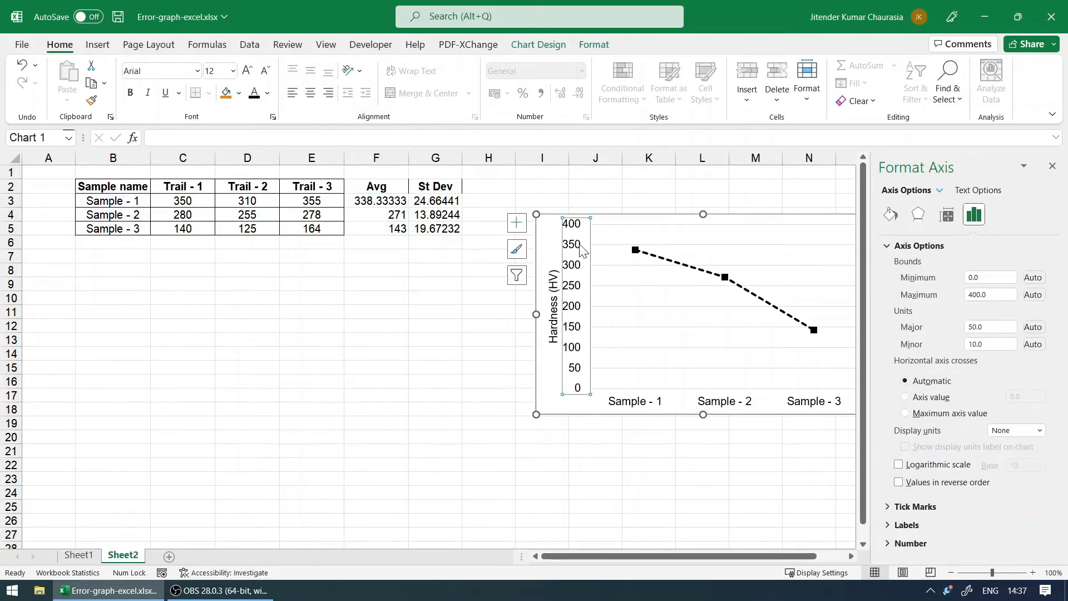
# Step: Format the vertical axis as a solid black 1.5 pt line, then select the horizontal axis
pyautogui.click(890, 215)
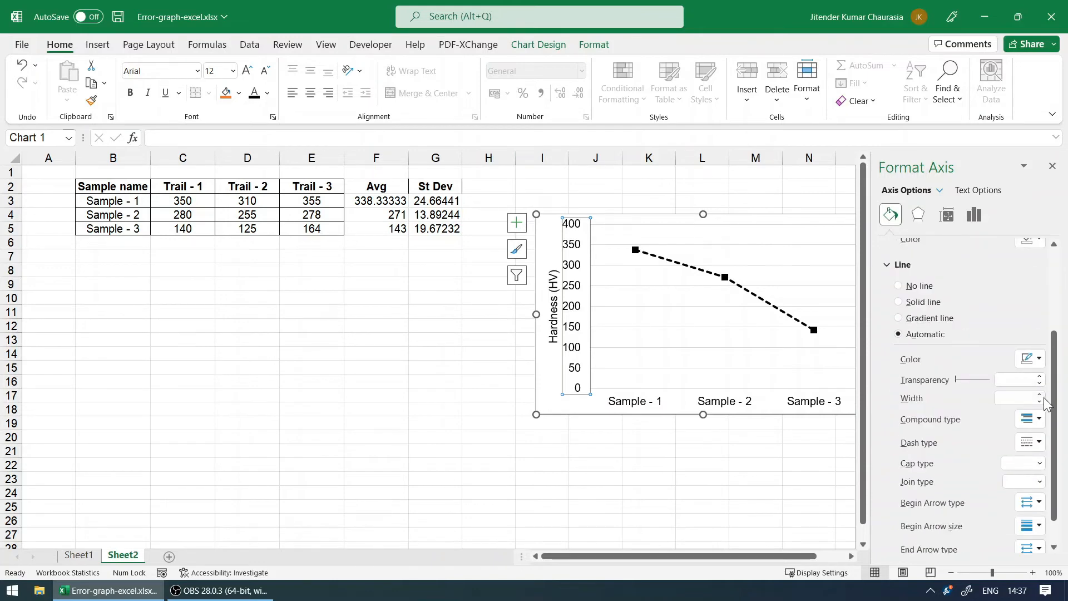
pyautogui.click(924, 302)
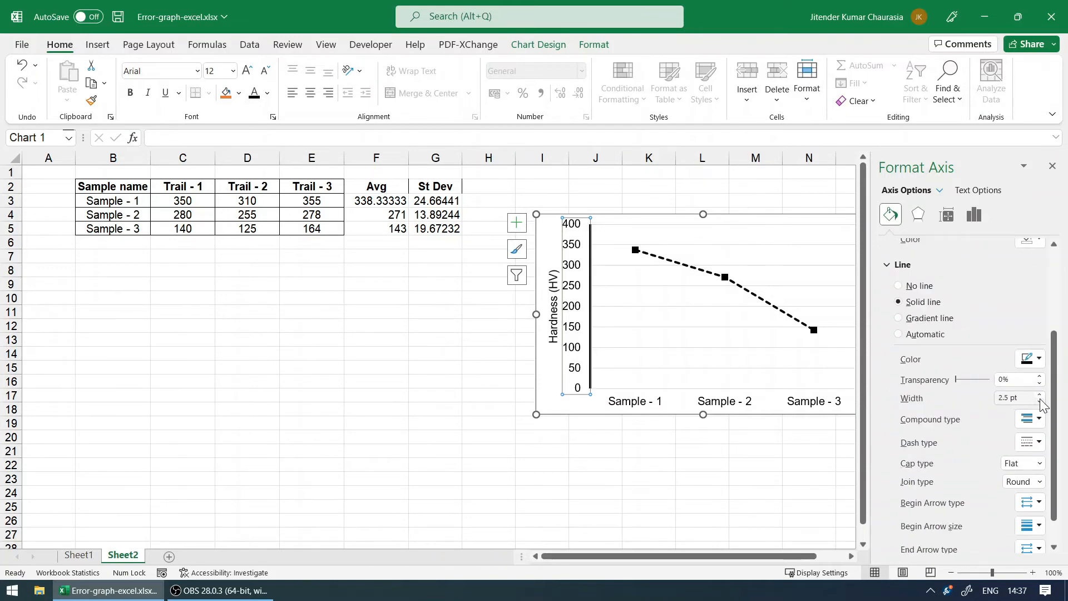
pyautogui.click(1040, 401)
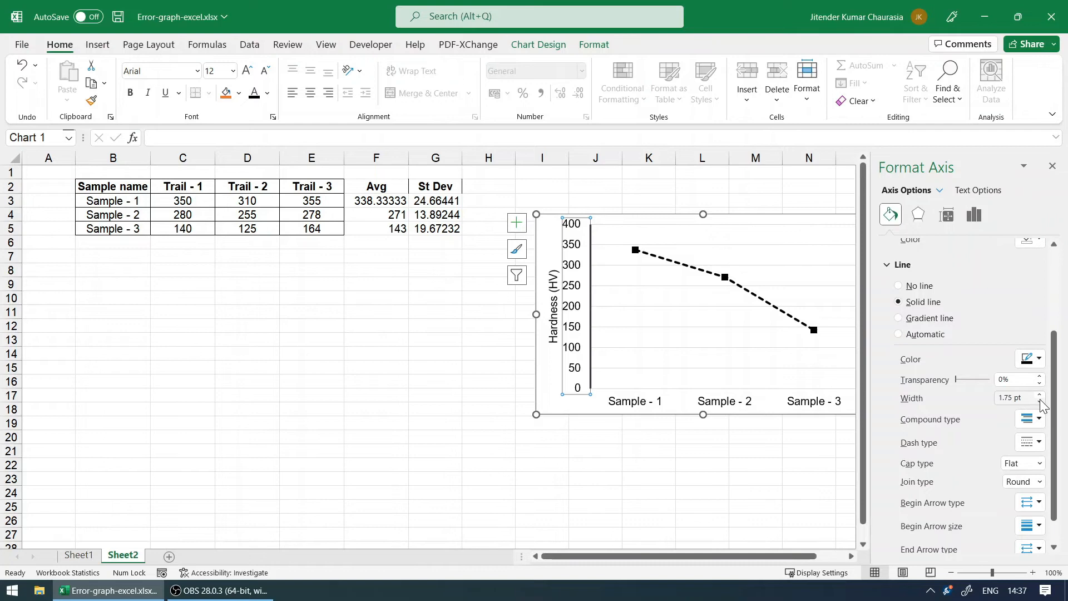
pyautogui.click(1038, 401)
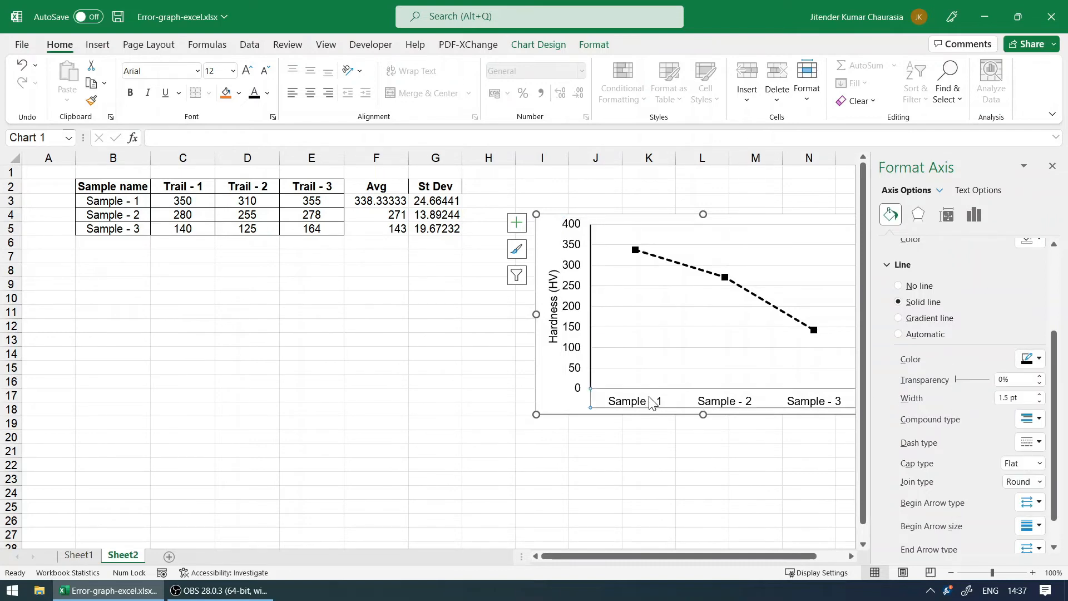
pyautogui.click(1039, 358)
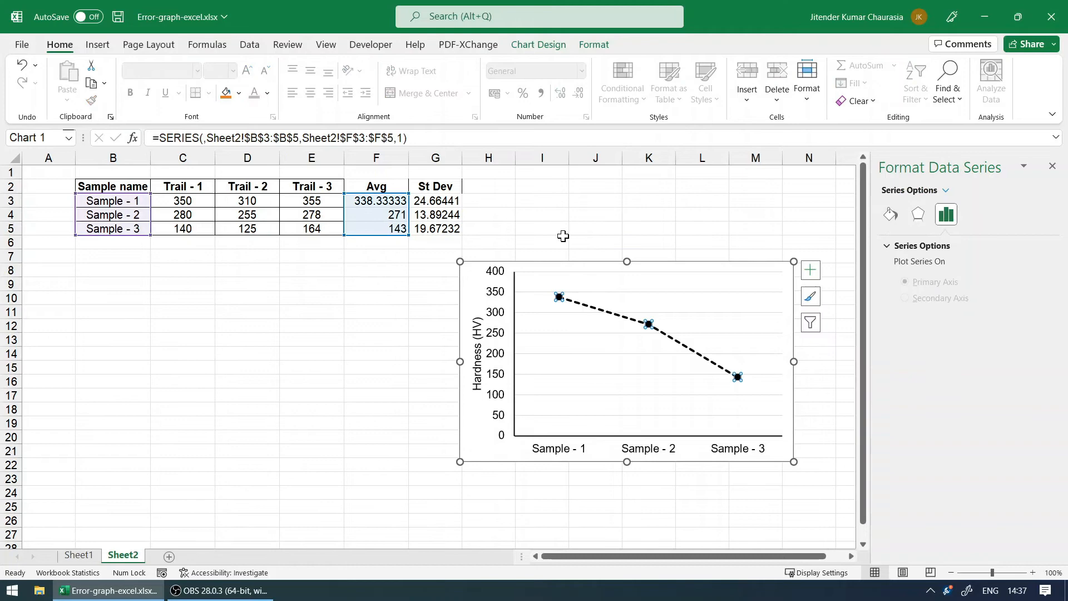
pyautogui.moveTo(569, 307)
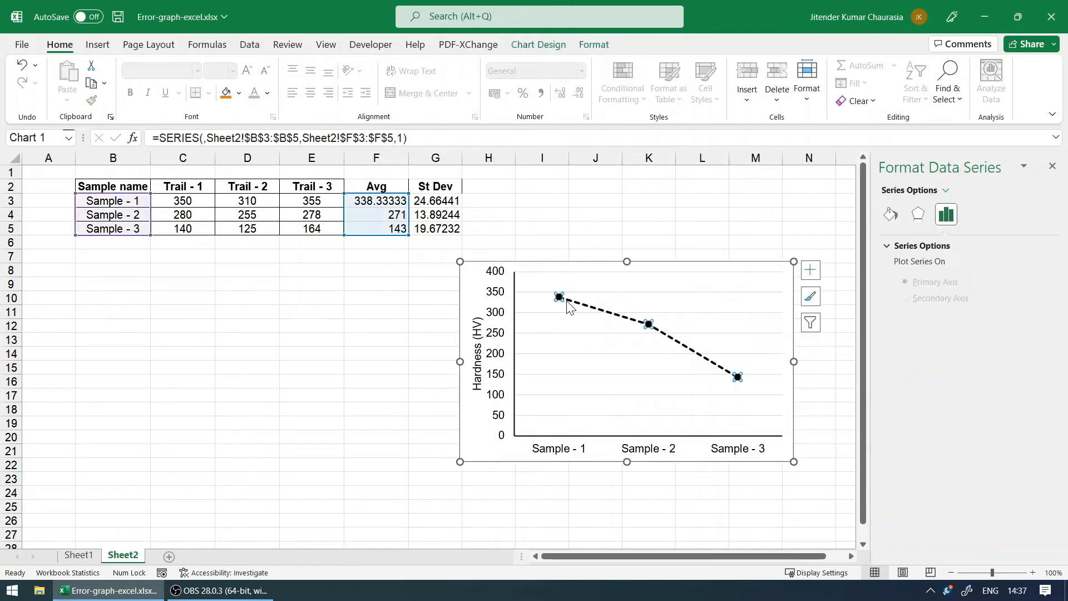
# Step: Add error bars via Chart Elements and bring up the Format Error Bars pane
pyautogui.click(810, 269)
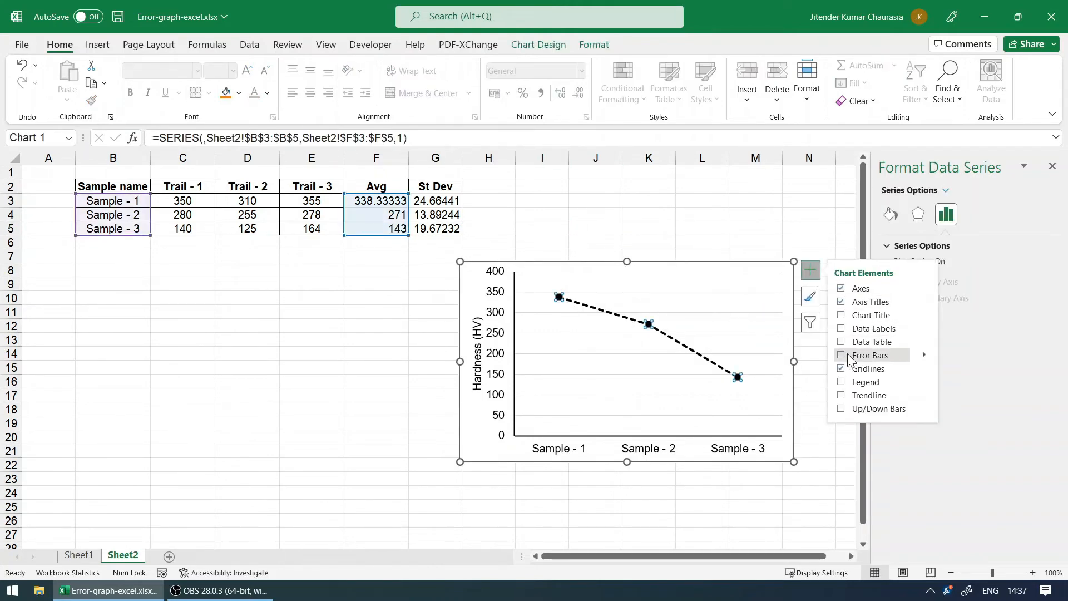
pyautogui.click(841, 355)
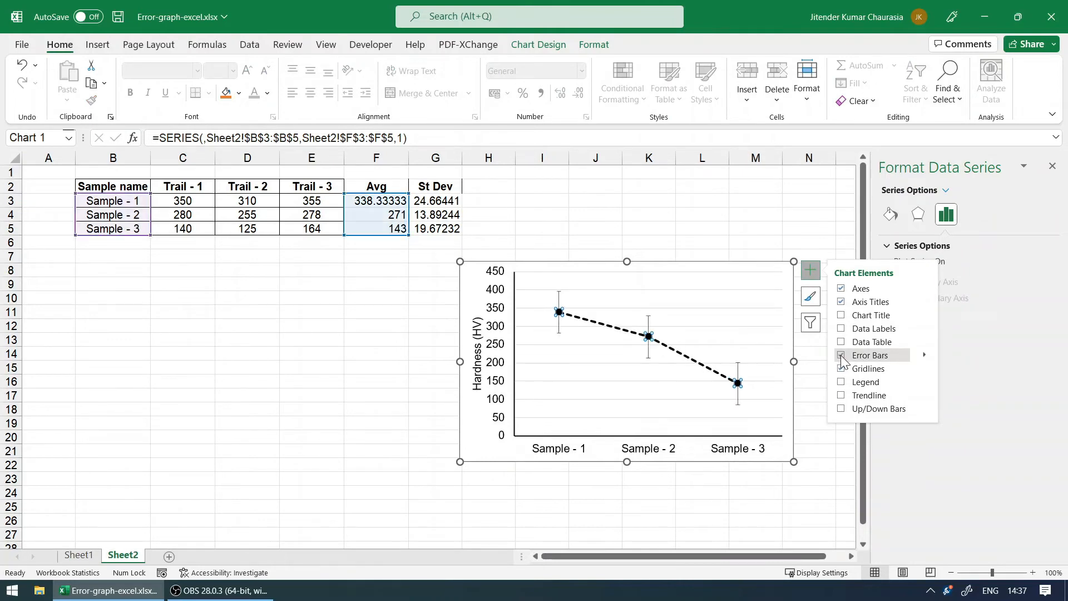
pyautogui.click(841, 355)
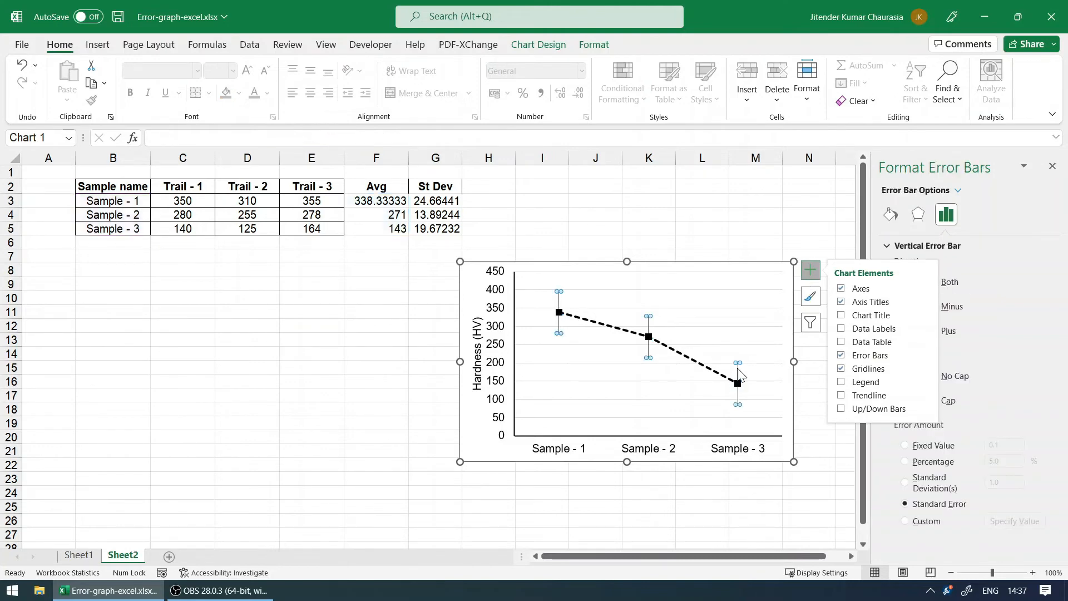
pyautogui.rightClick(737, 378)
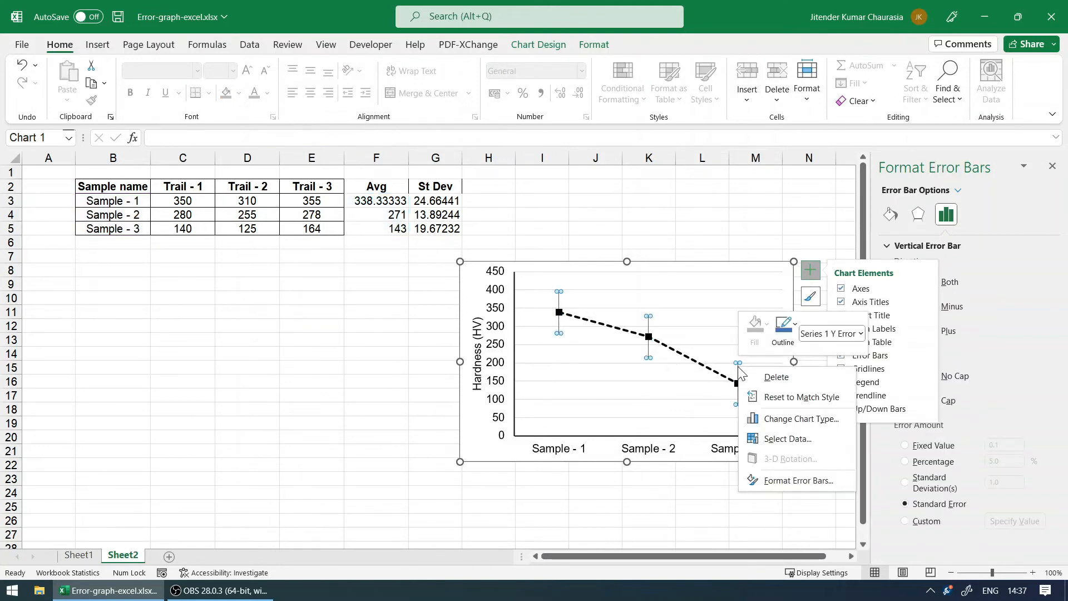
pyautogui.click(826, 477)
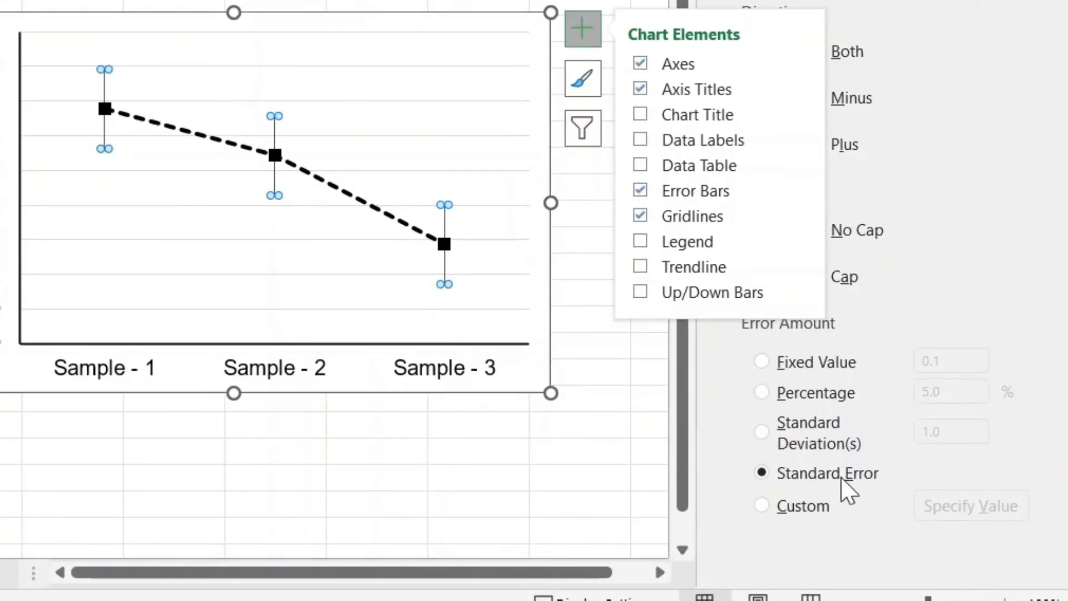
pyautogui.moveTo(847, 493)
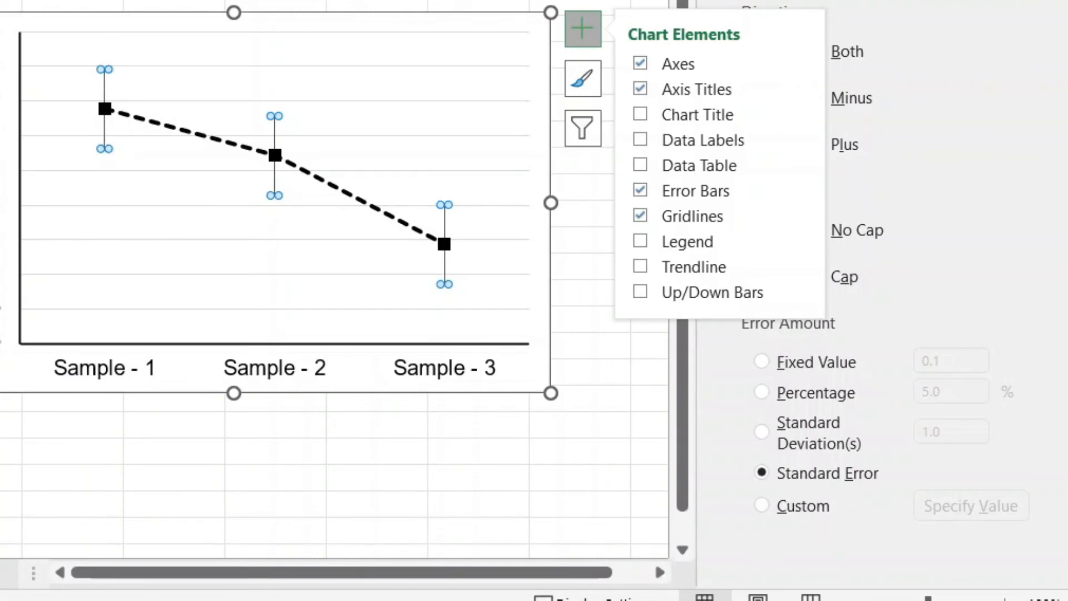
# Step: Switch error amount to Custom and use the St Dev cells G3:G5 as the positive value
pyautogui.click(761, 505)
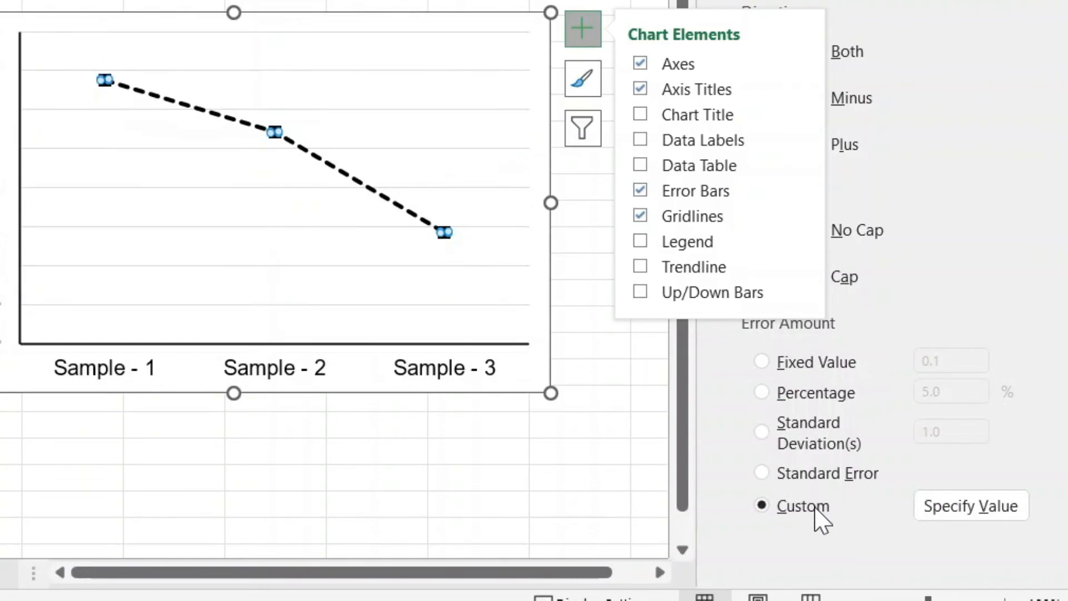
pyautogui.click(970, 505)
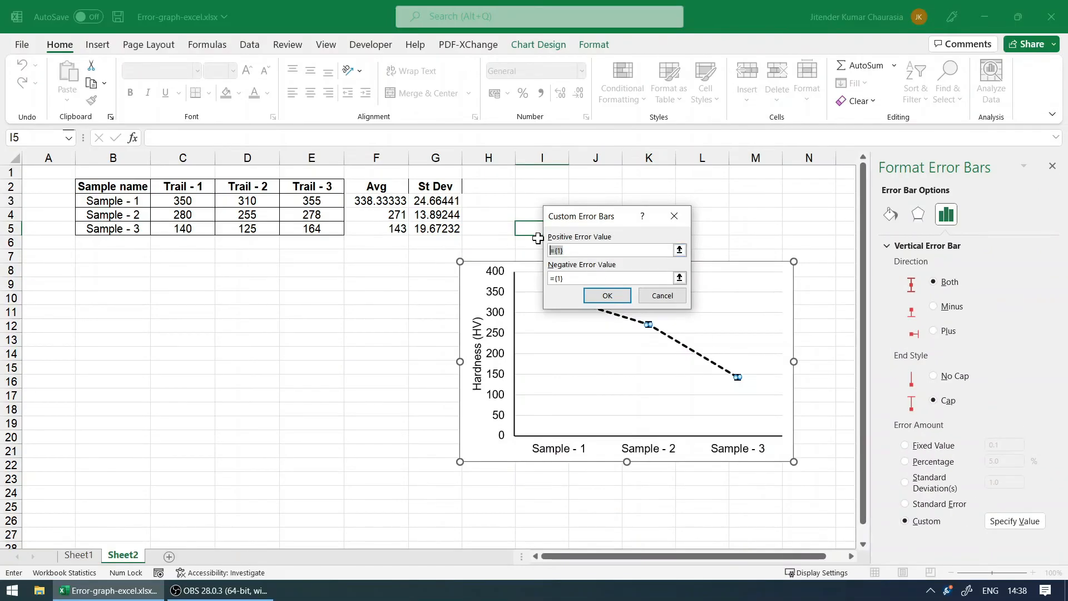
pyautogui.click(610, 250)
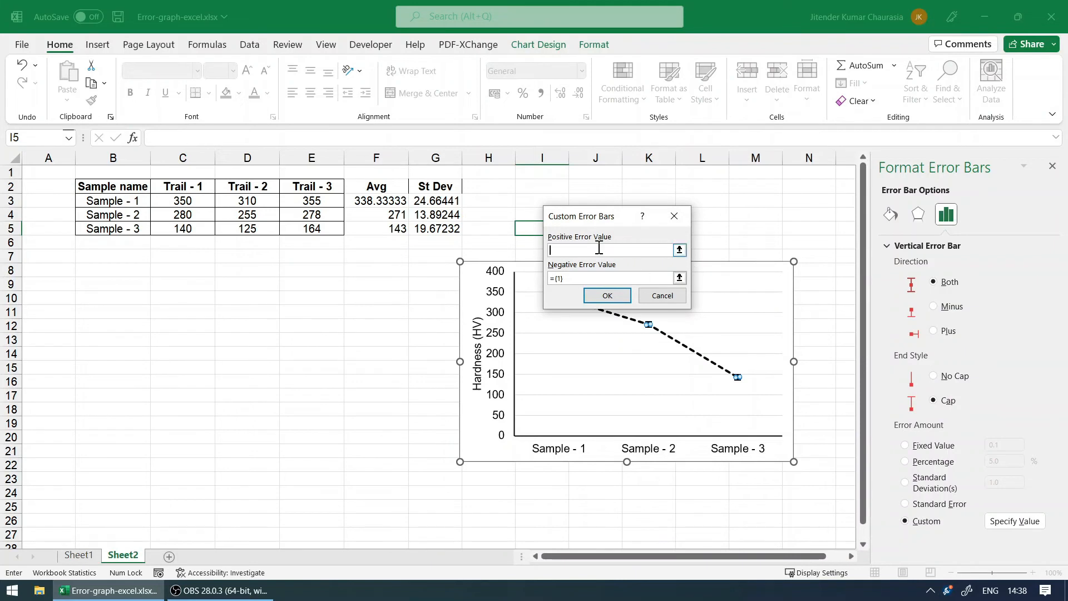
pyautogui.moveTo(435, 200); pyautogui.dragTo(435, 228)
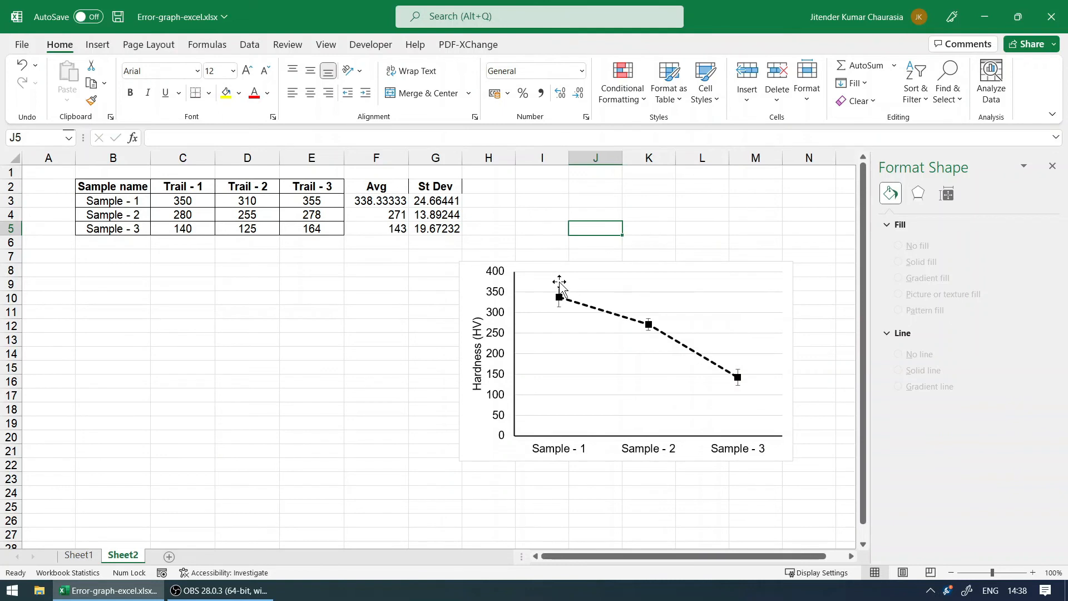
# Step: Increase the error bar line width in the Fill & Line settings
pyautogui.click(560, 282)
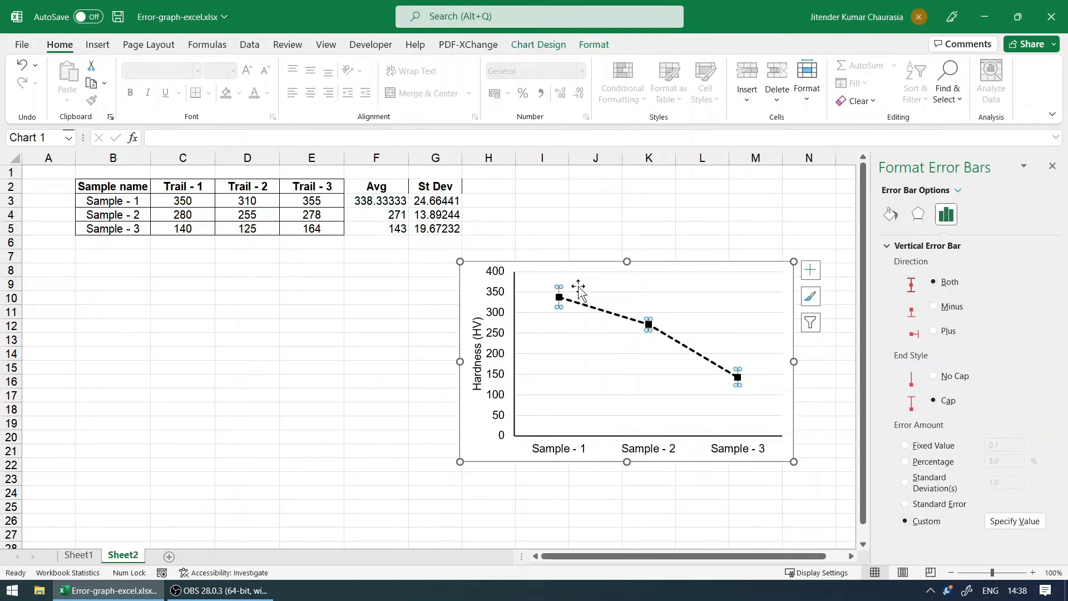
pyautogui.click(890, 214)
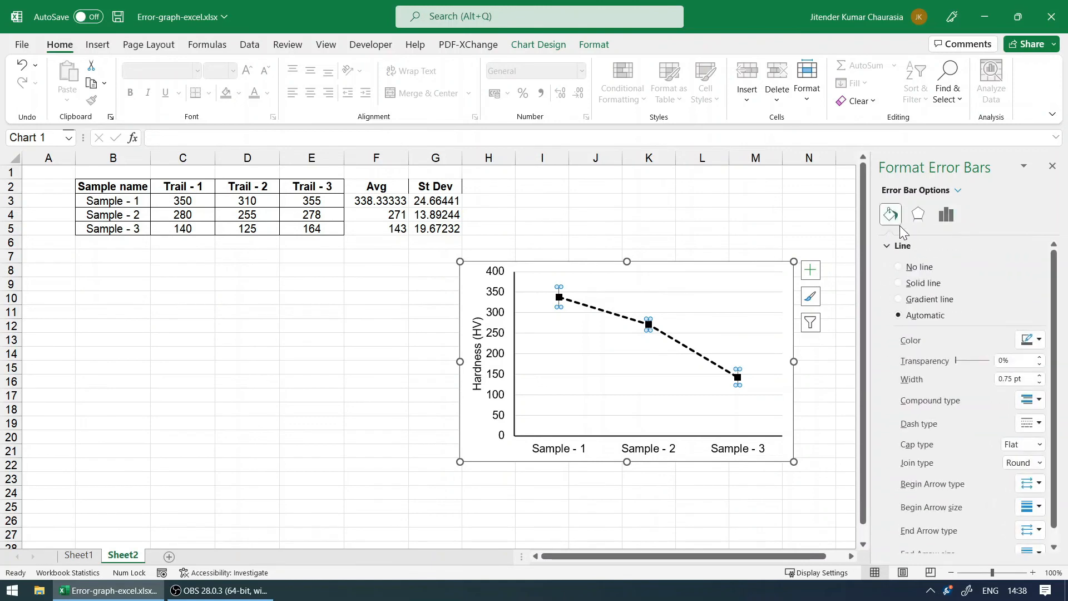
pyautogui.moveTo(952, 374)
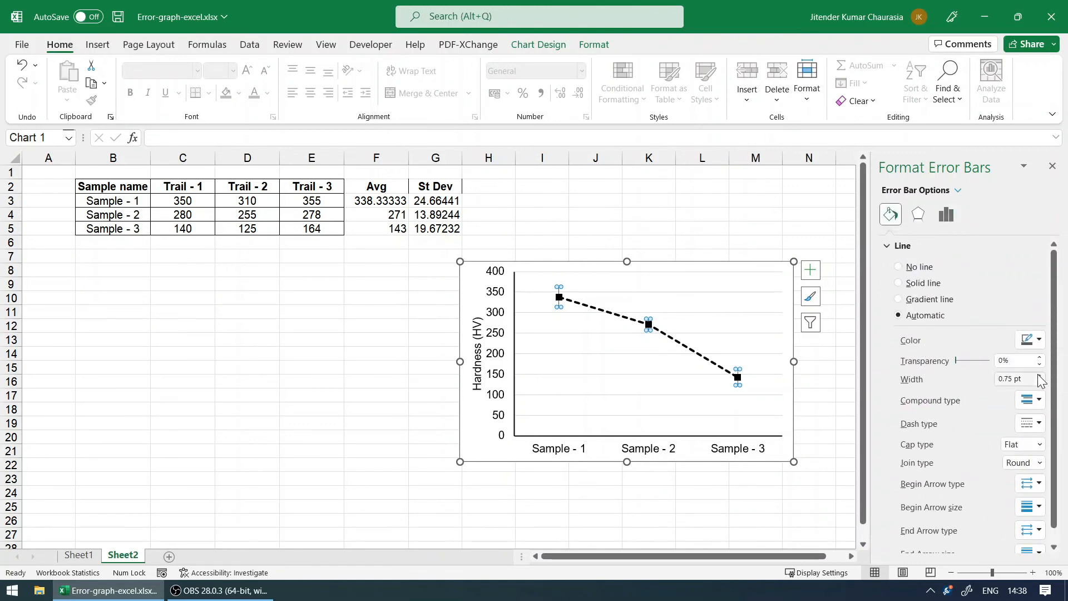
pyautogui.click(899, 283)
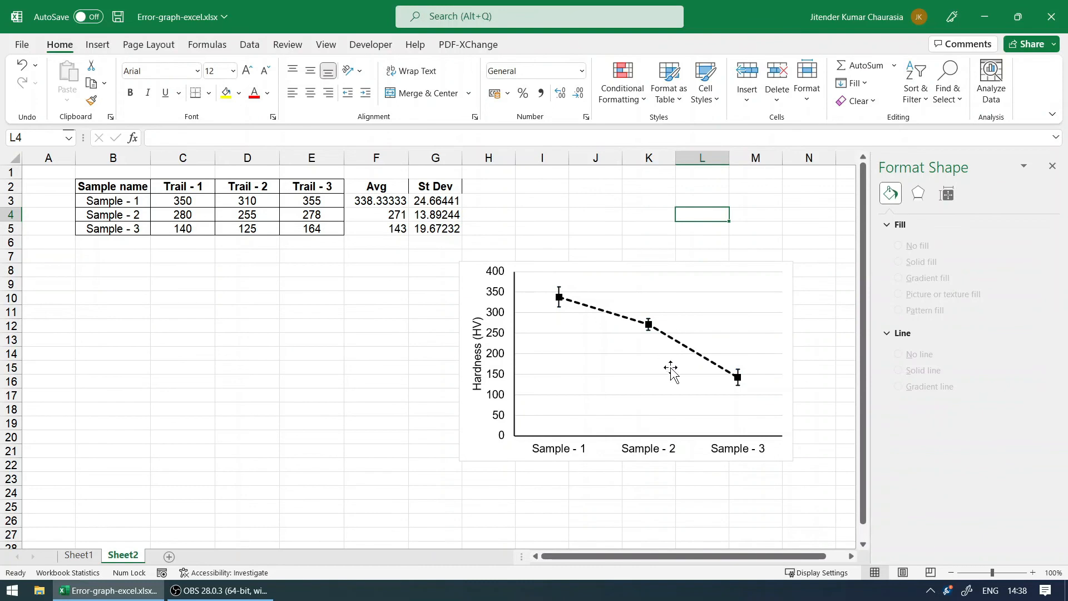
pyautogui.click(542, 228)
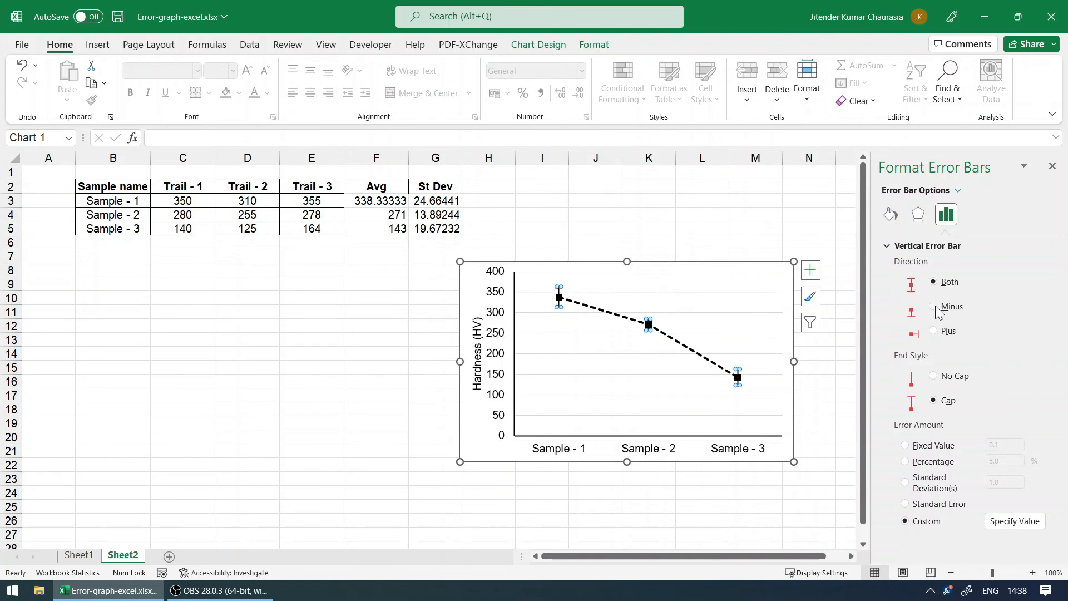
# Step: Review the error bars up close, then deselect the chart to view the finished result
pyautogui.click(933, 332)
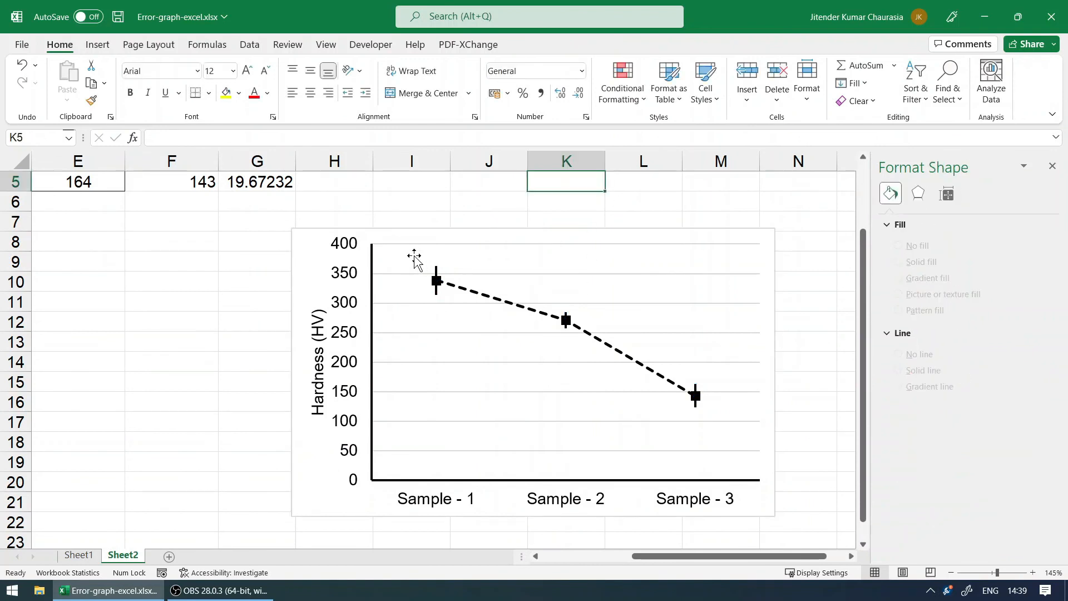
pyautogui.click(436, 280)
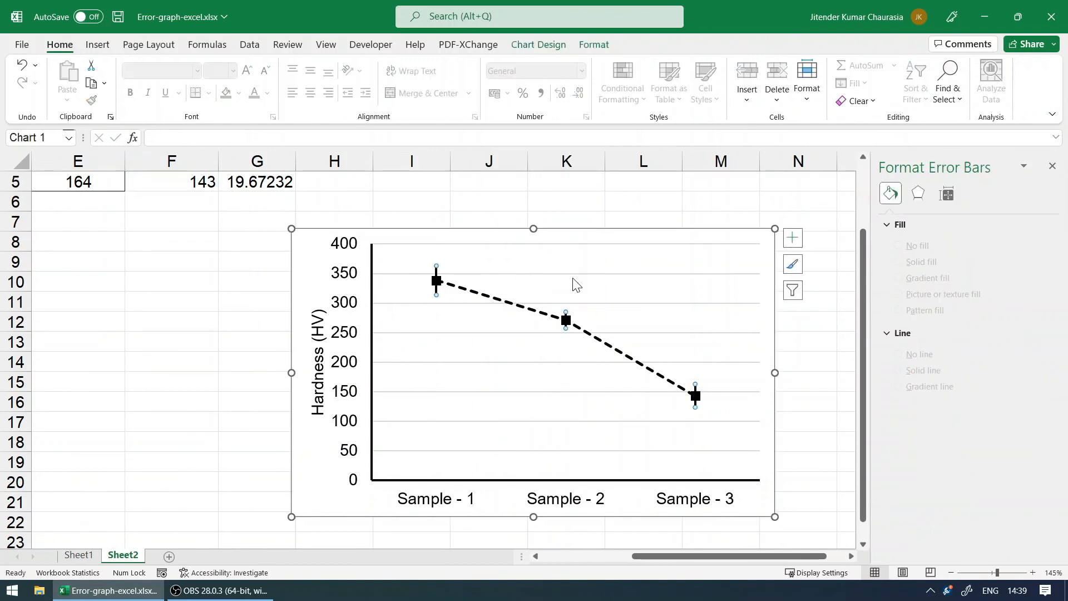
pyautogui.click(945, 214)
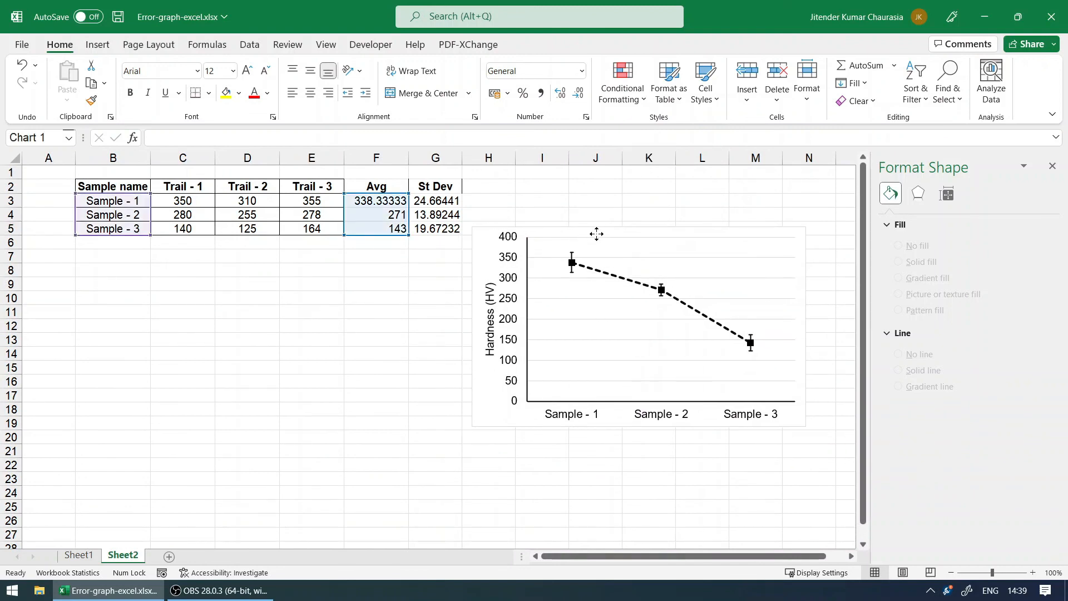
pyautogui.click(594, 200)
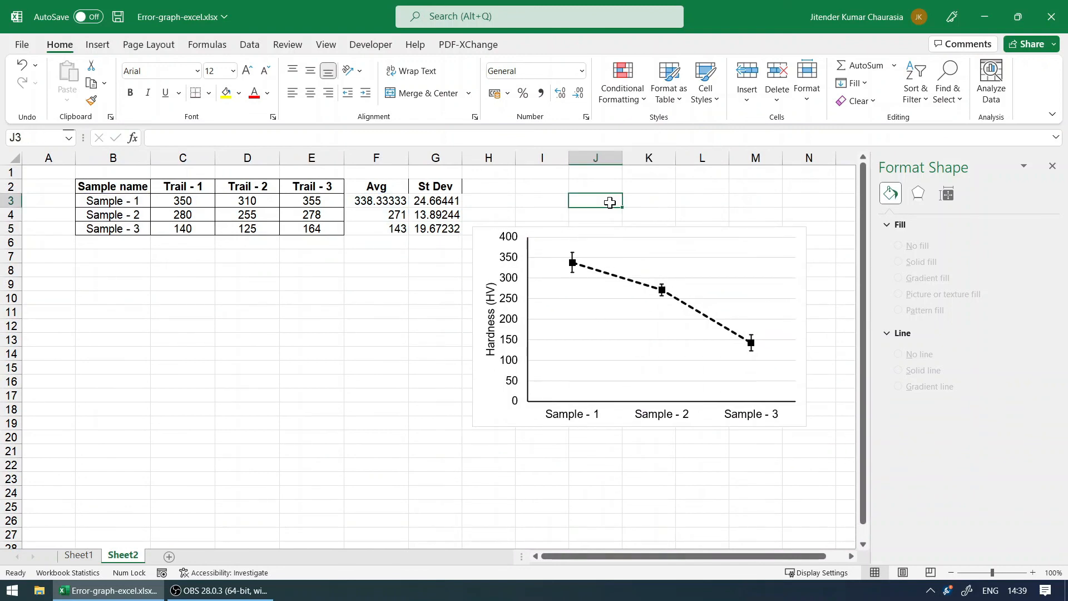